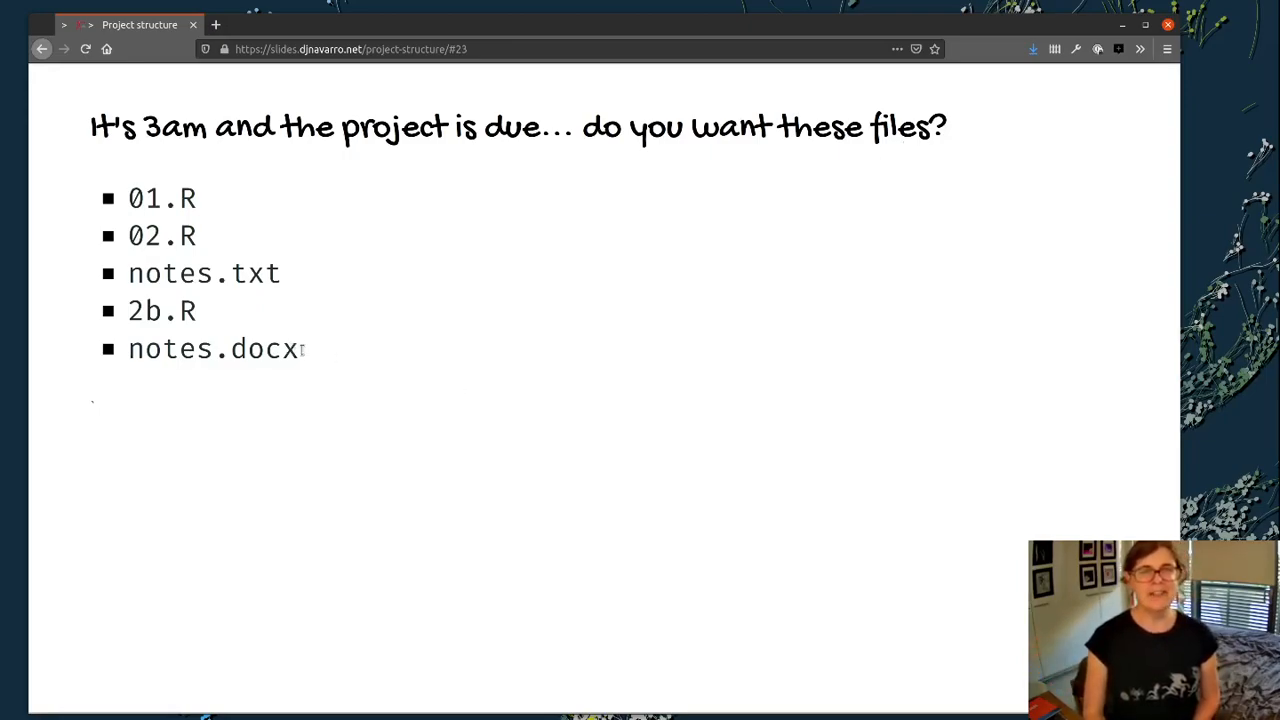
Step: Highlight the five short file names, then the descriptive-statistics and tentative-write-up slugs
drag(128, 198, 298, 349)
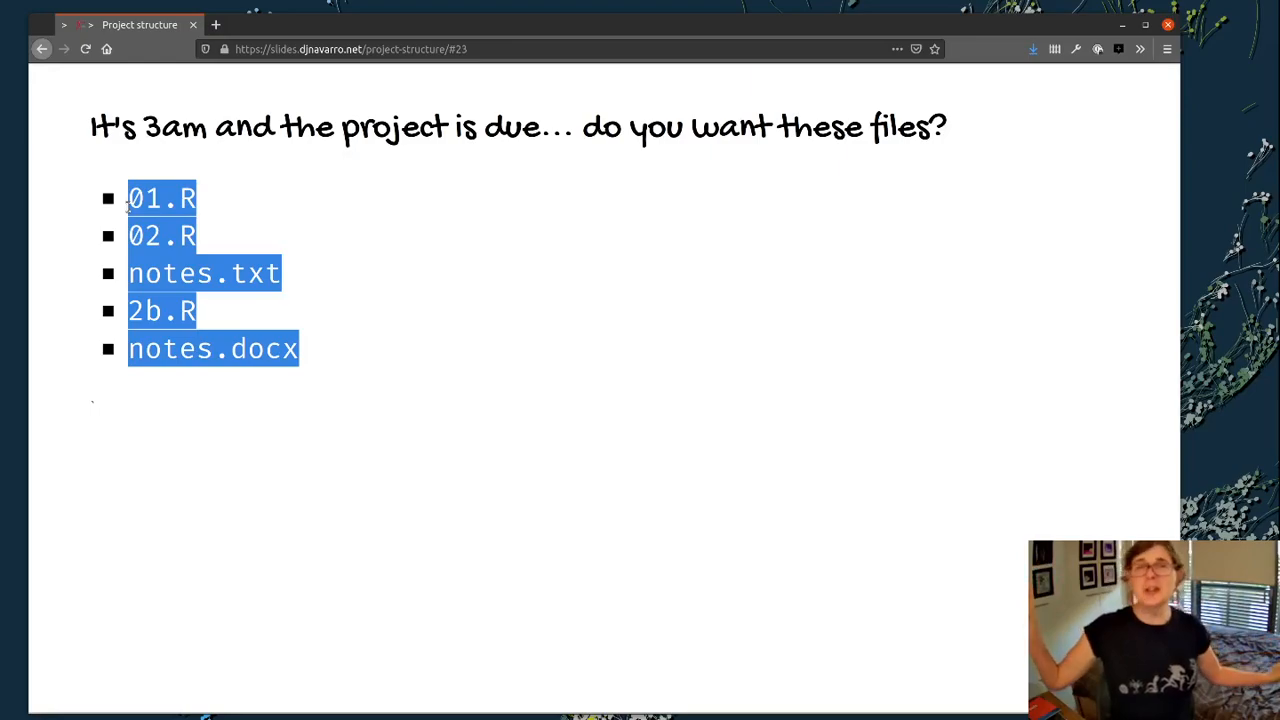
mouse_move(340, 310)
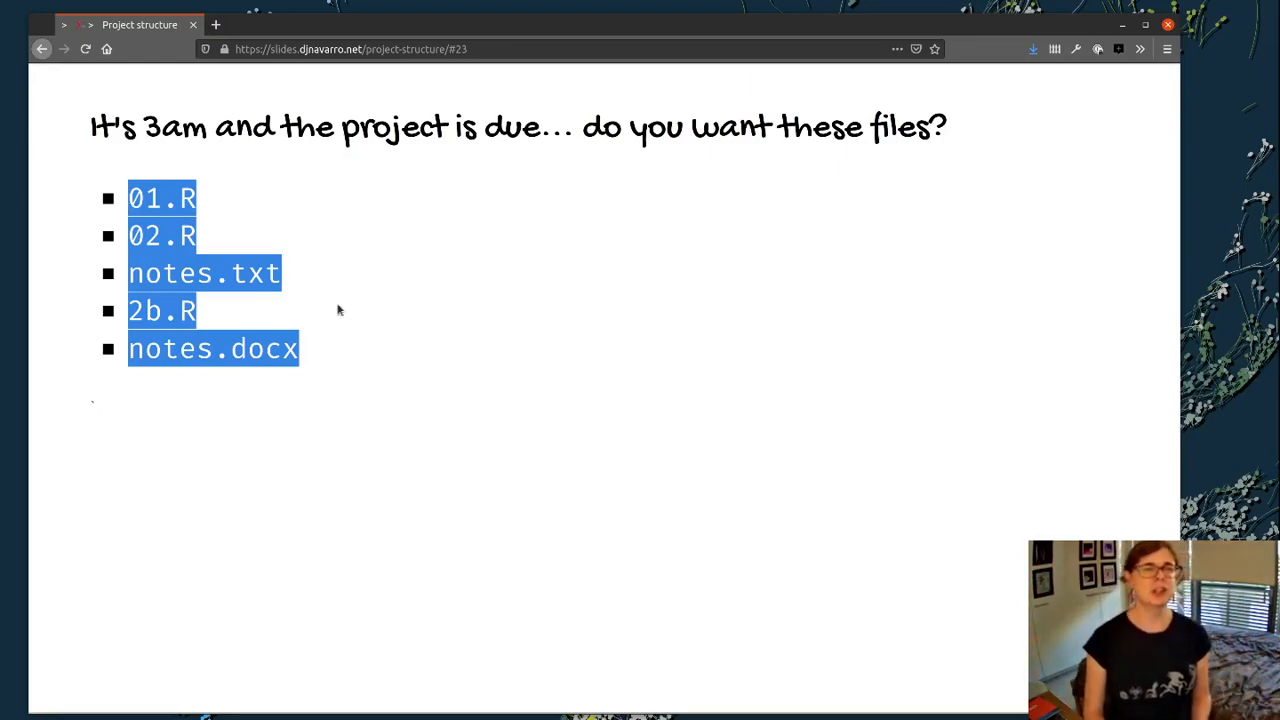
click(338, 310)
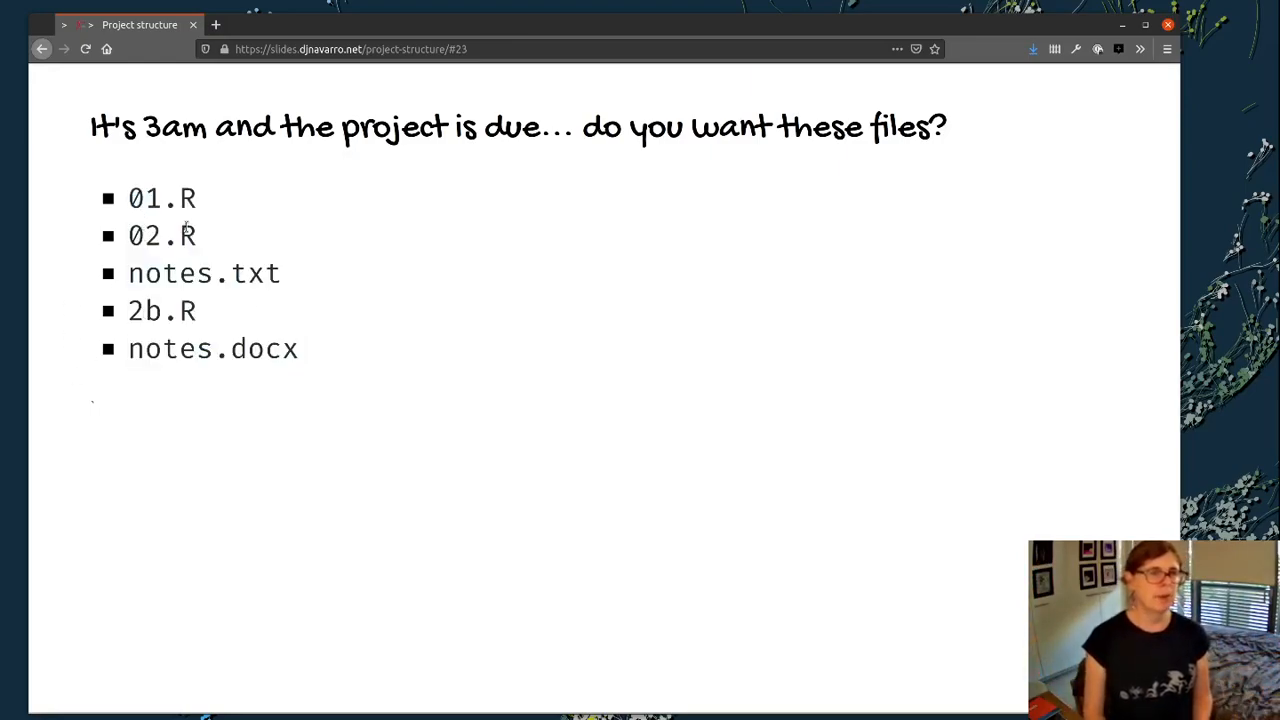
mouse_move(240, 200)
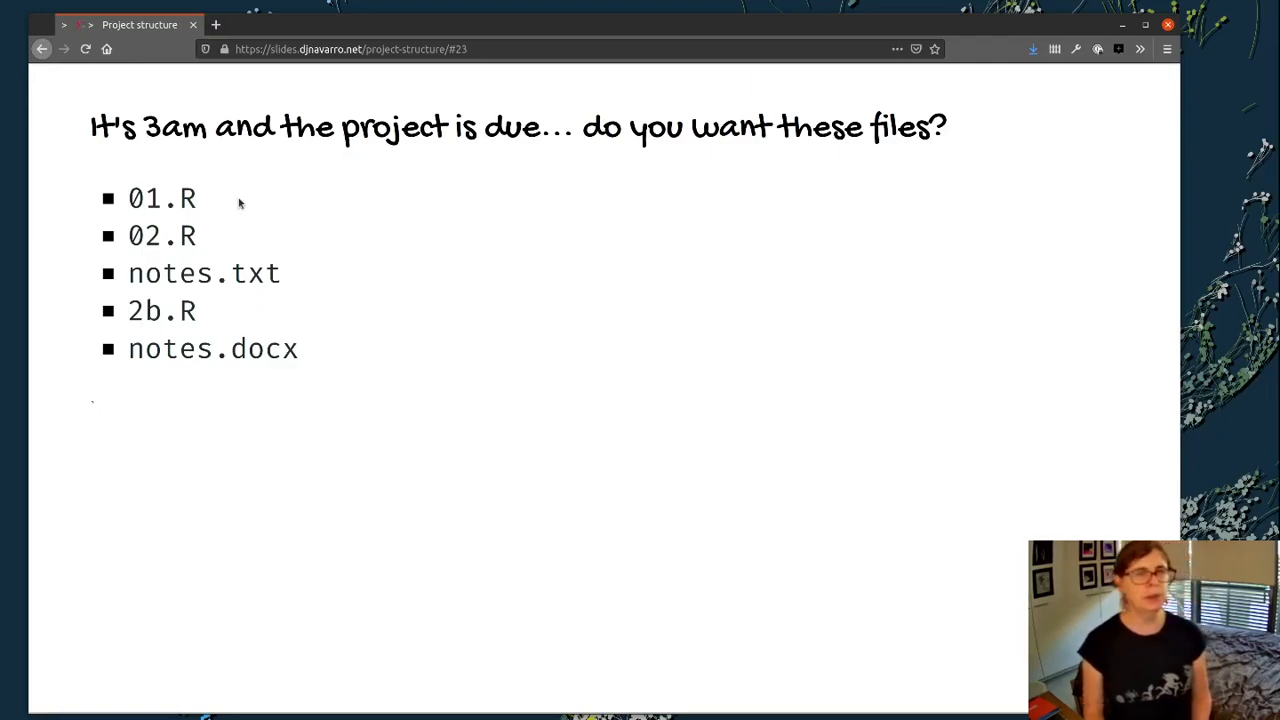
mouse_move(240, 285)
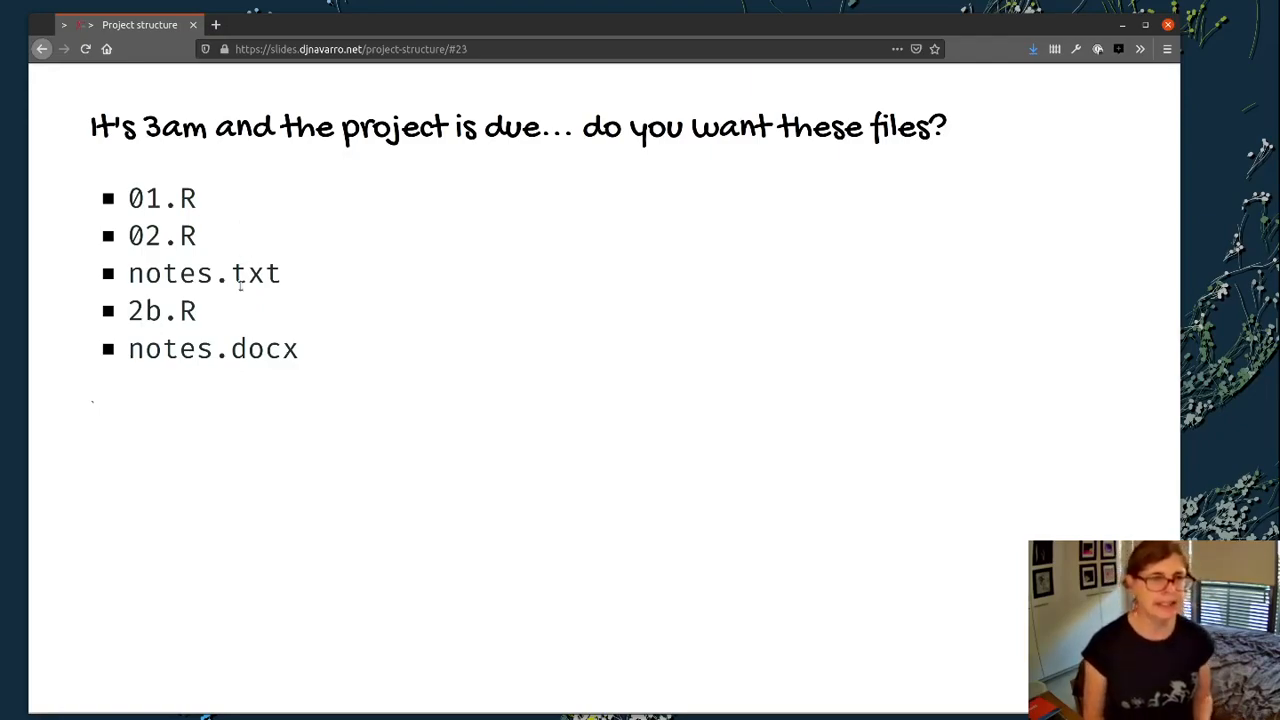
mouse_move(230, 396)
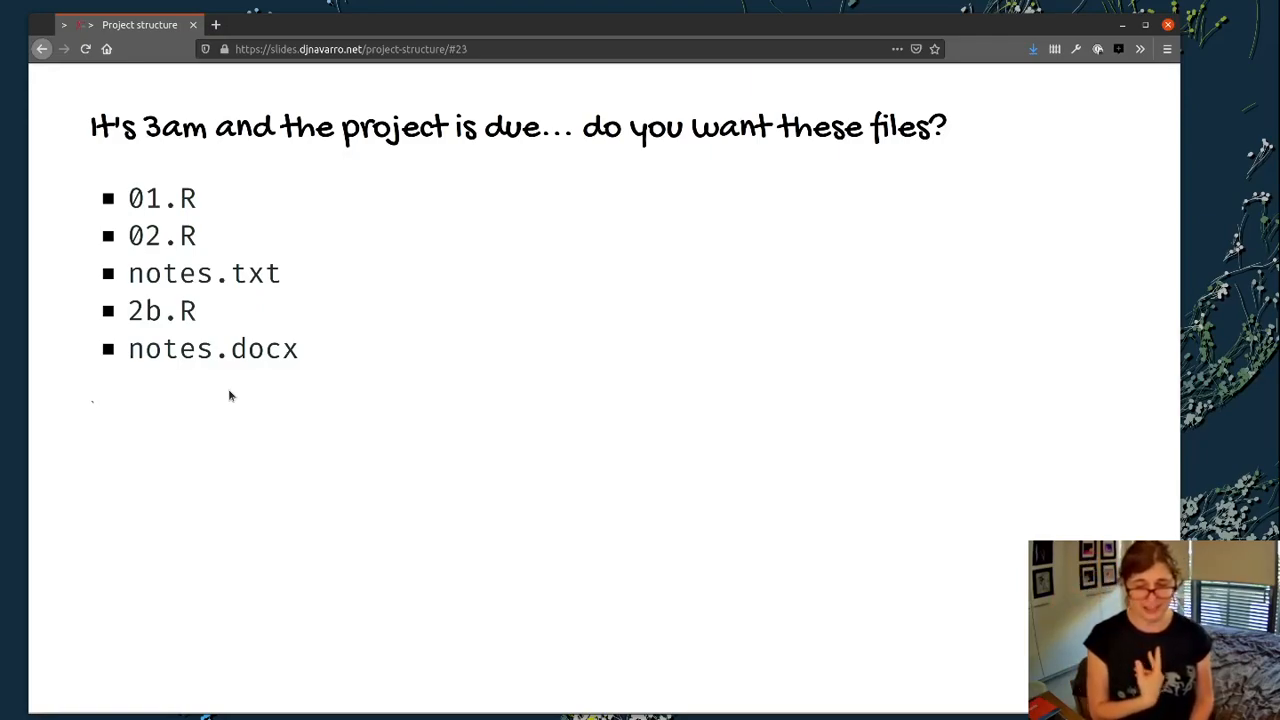
mouse_move(530, 422)
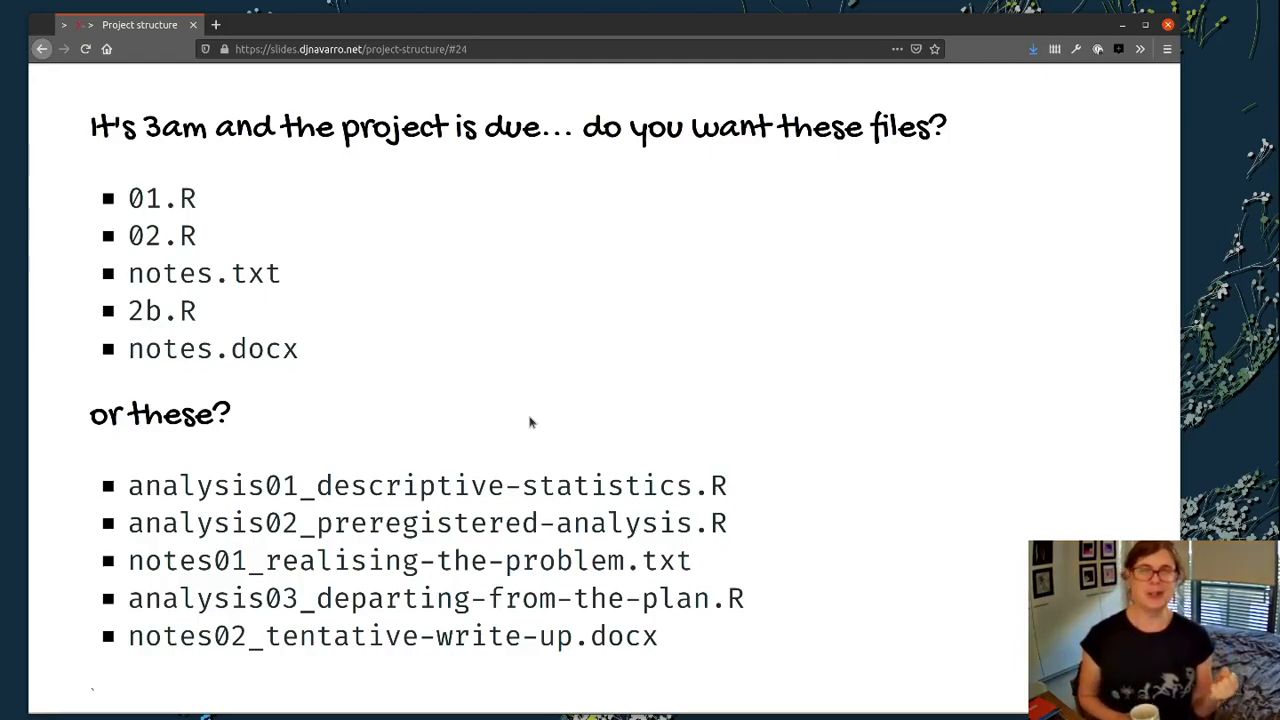
mouse_move(775, 612)
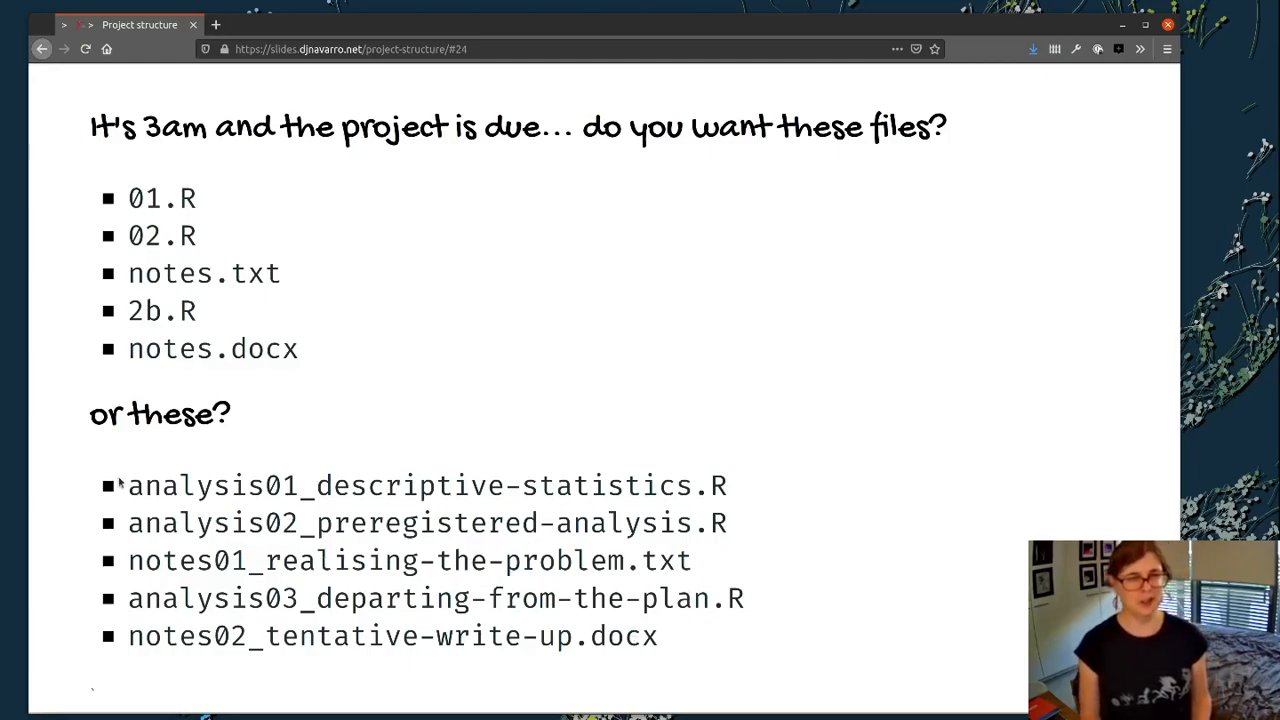
double_click(178, 485)
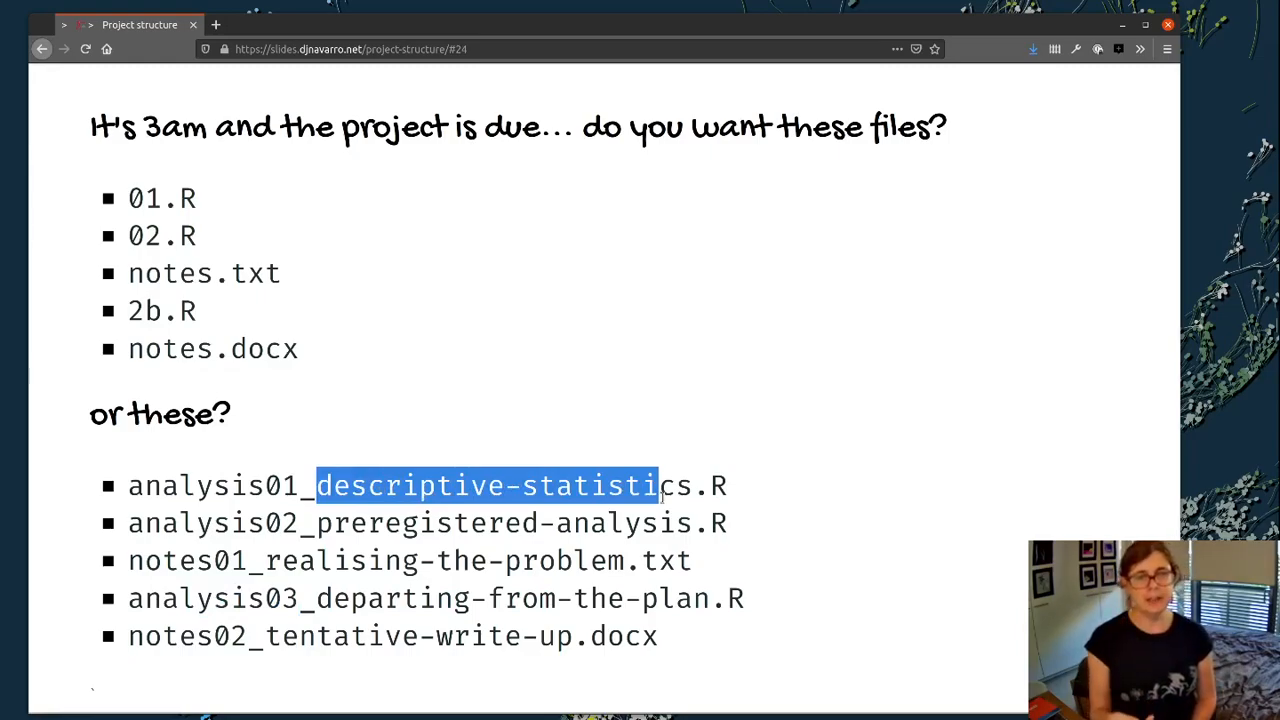
mouse_move(335, 522)
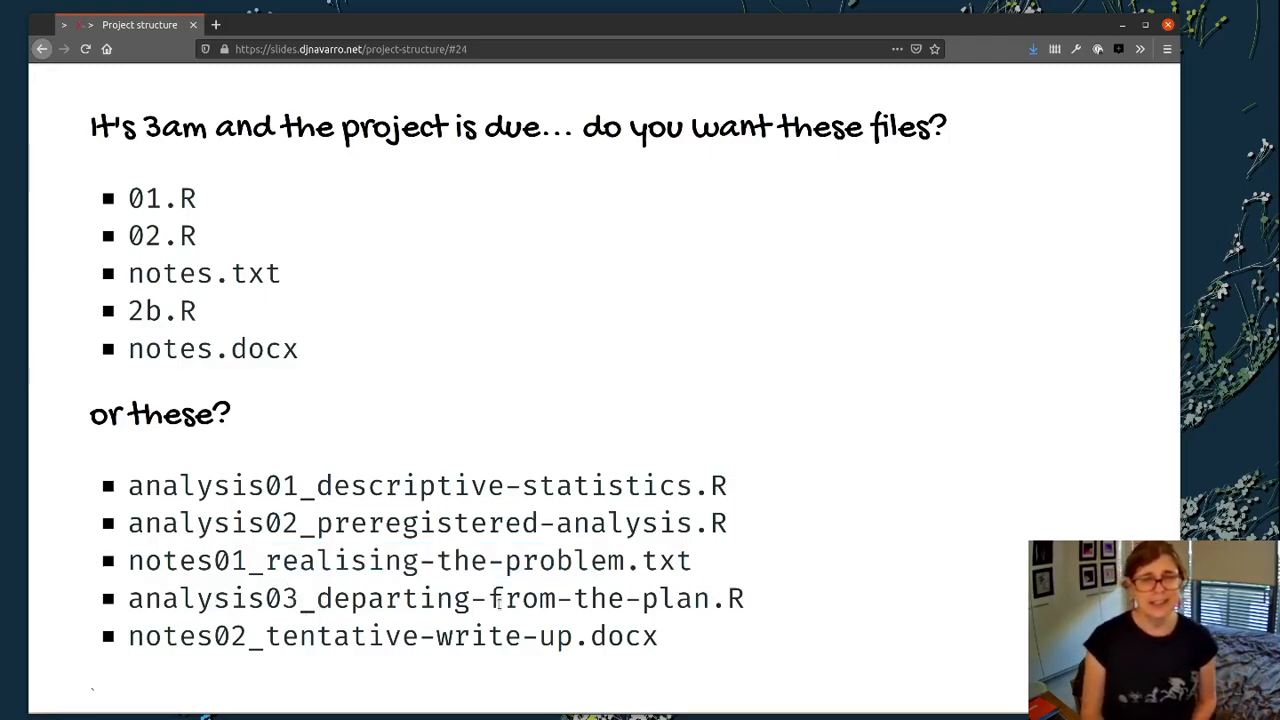
double_click(510, 598)
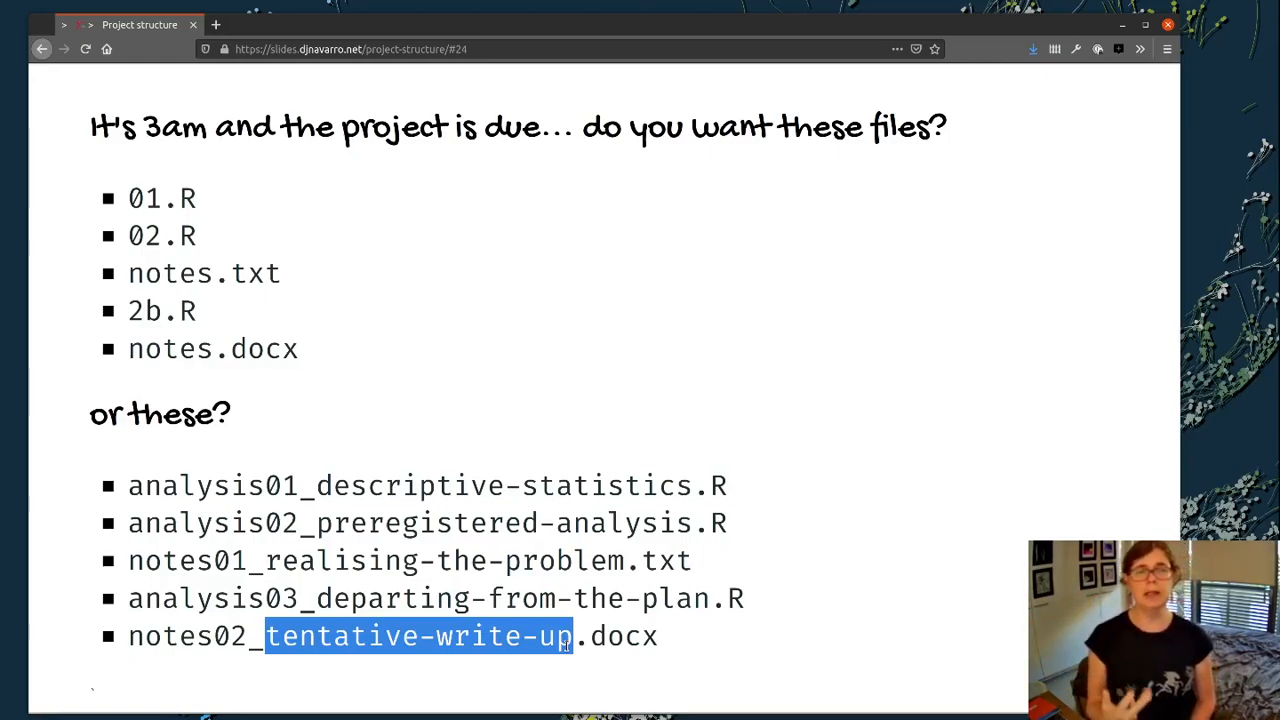
mouse_move(377, 362)
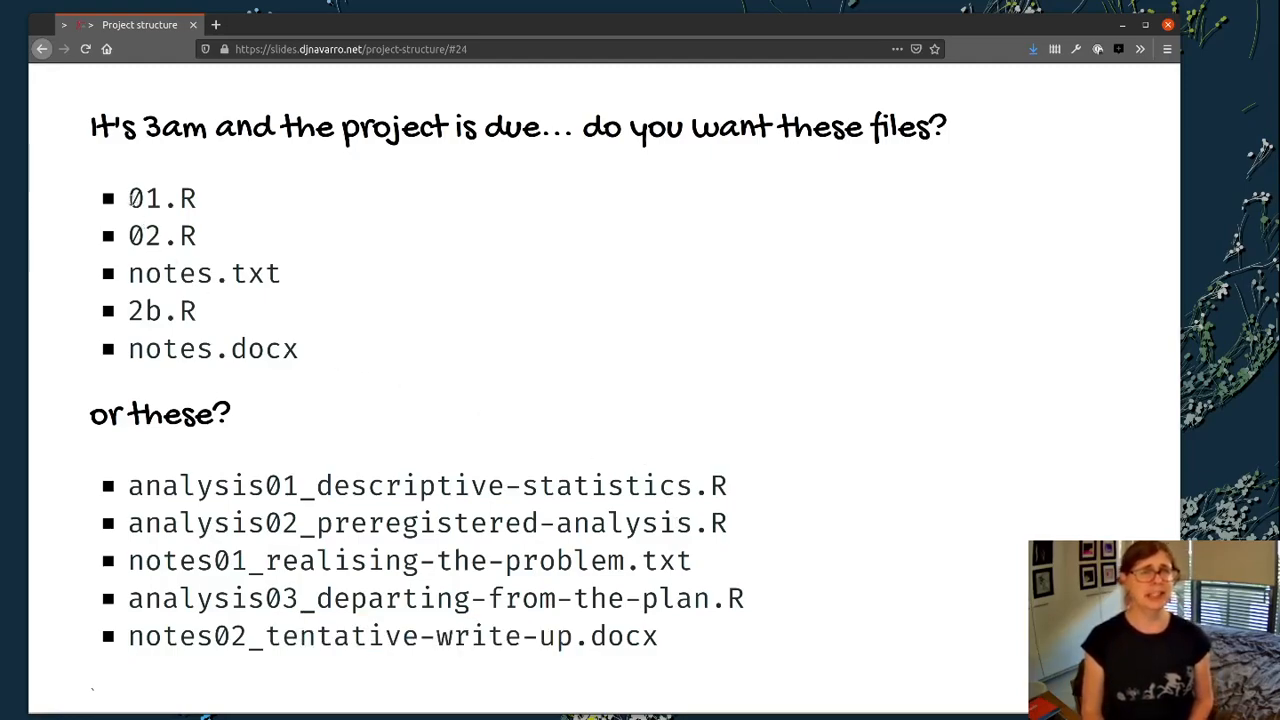
drag(128, 198, 305, 348)
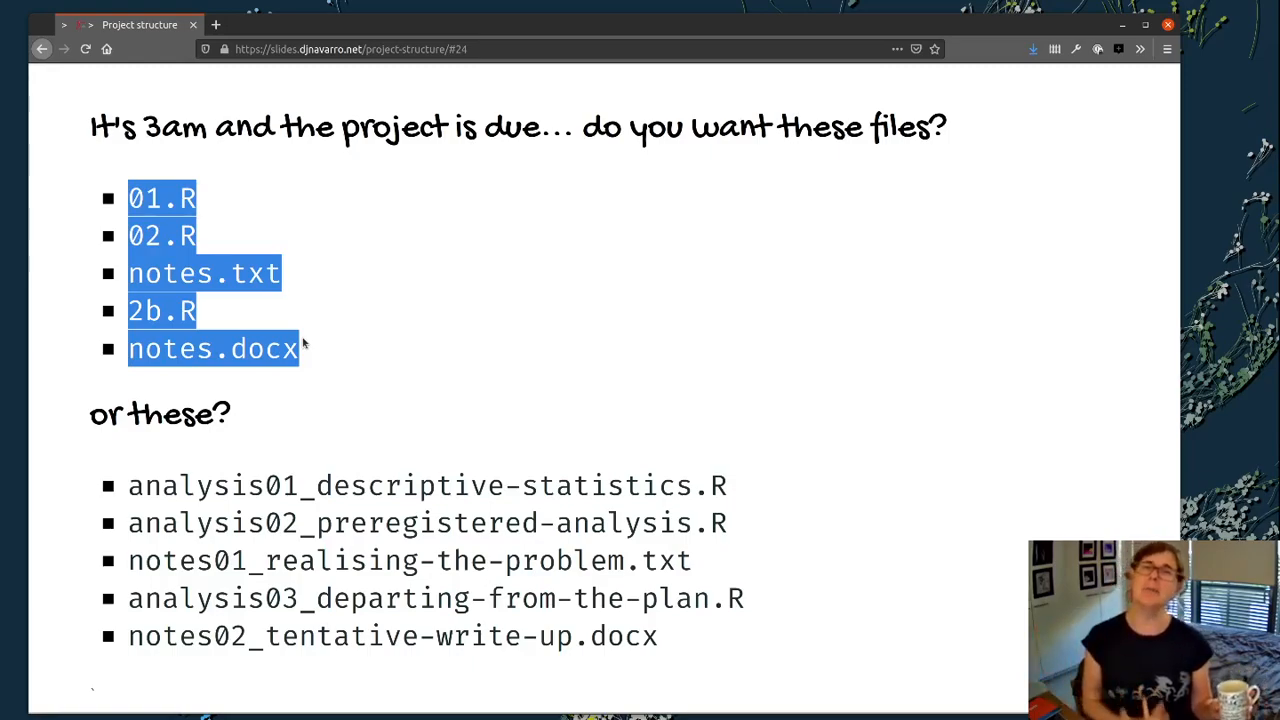
mouse_move(680, 654)
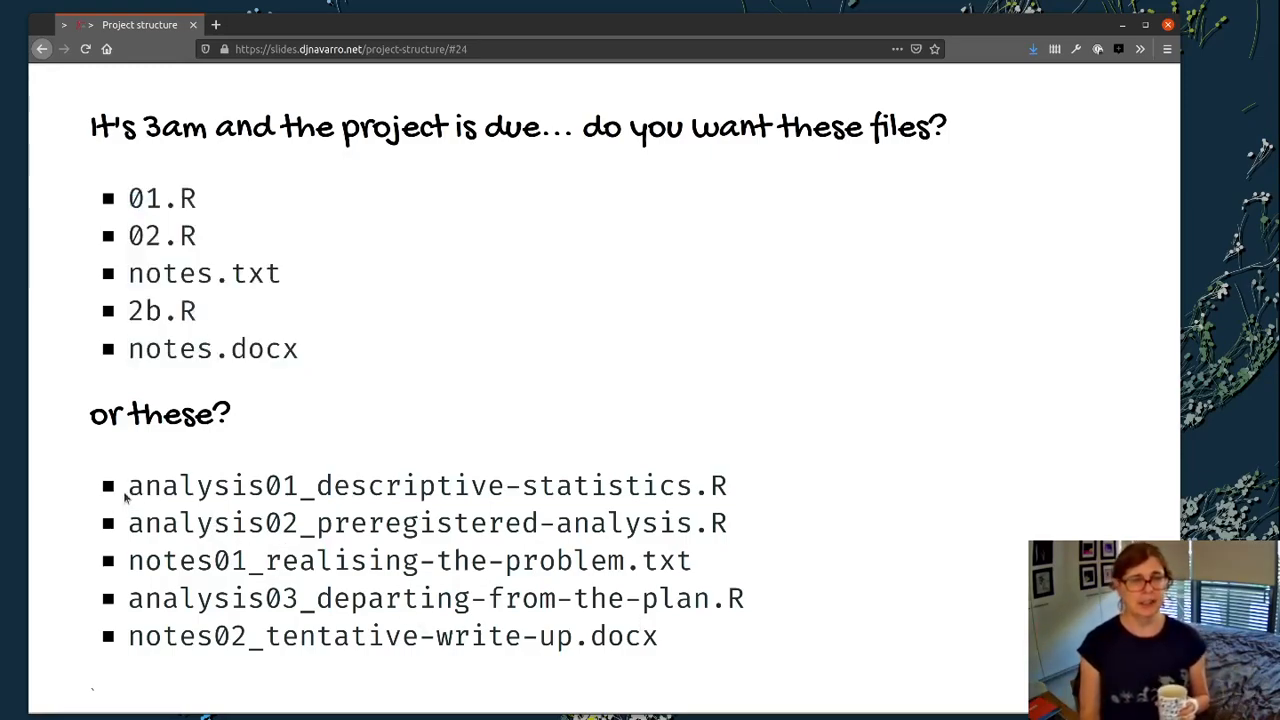
drag(128, 485, 505, 560)
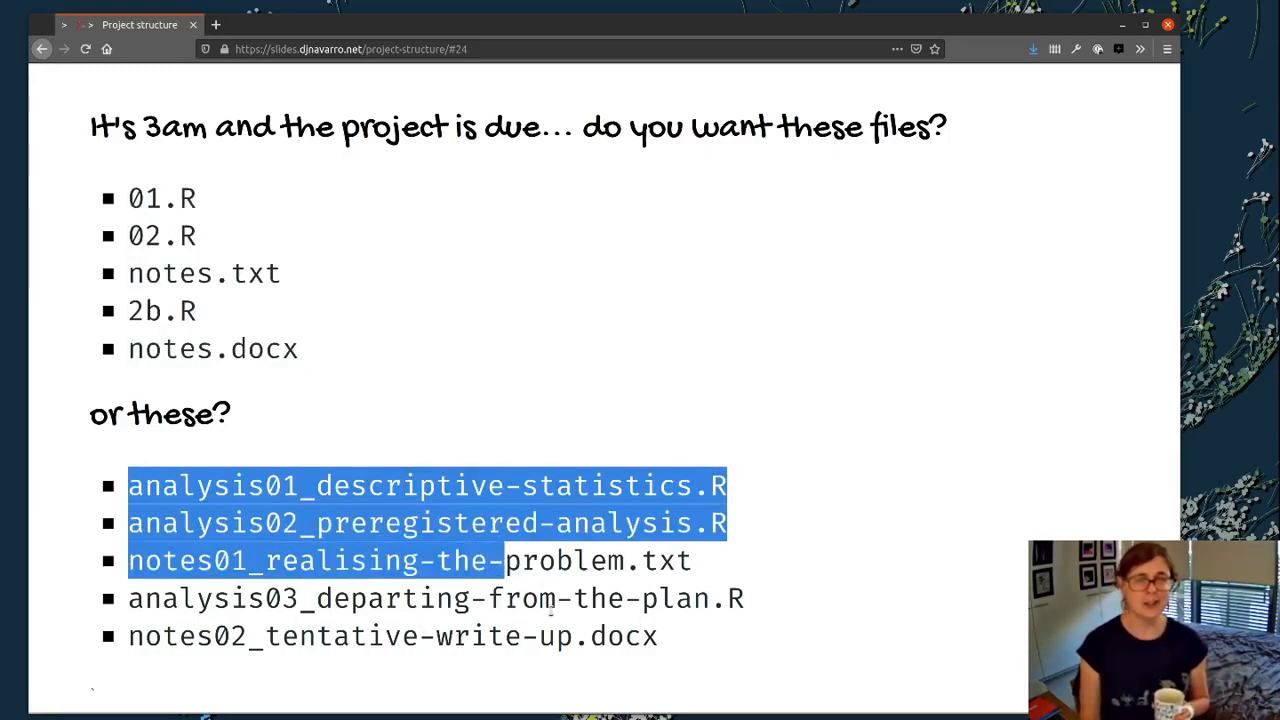
drag(505, 560, 658, 636)
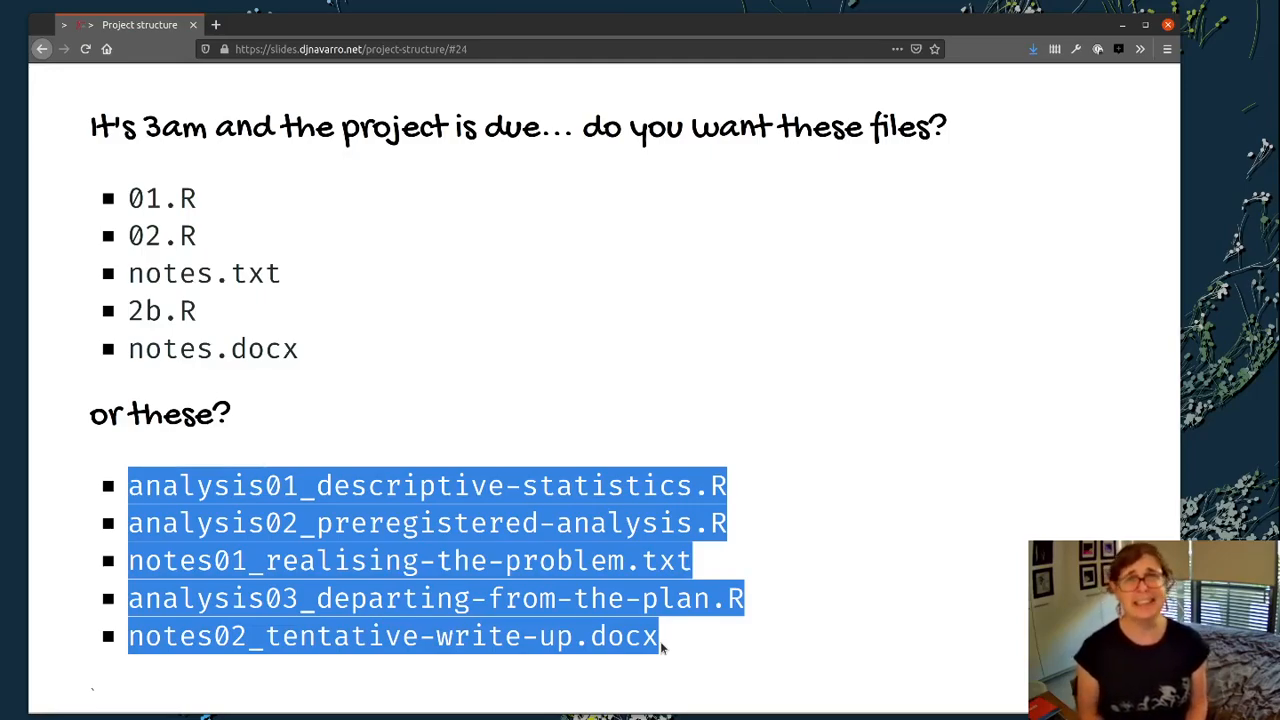
mouse_move(750, 651)
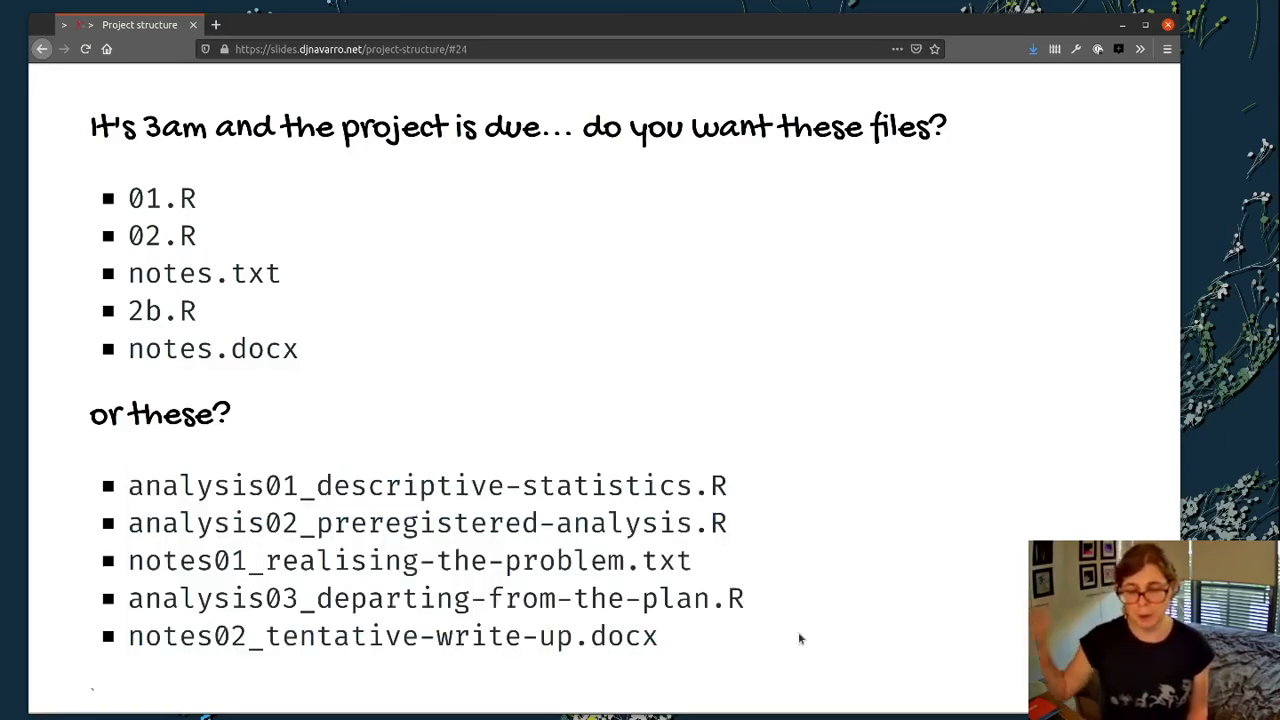
mouse_move(884, 506)
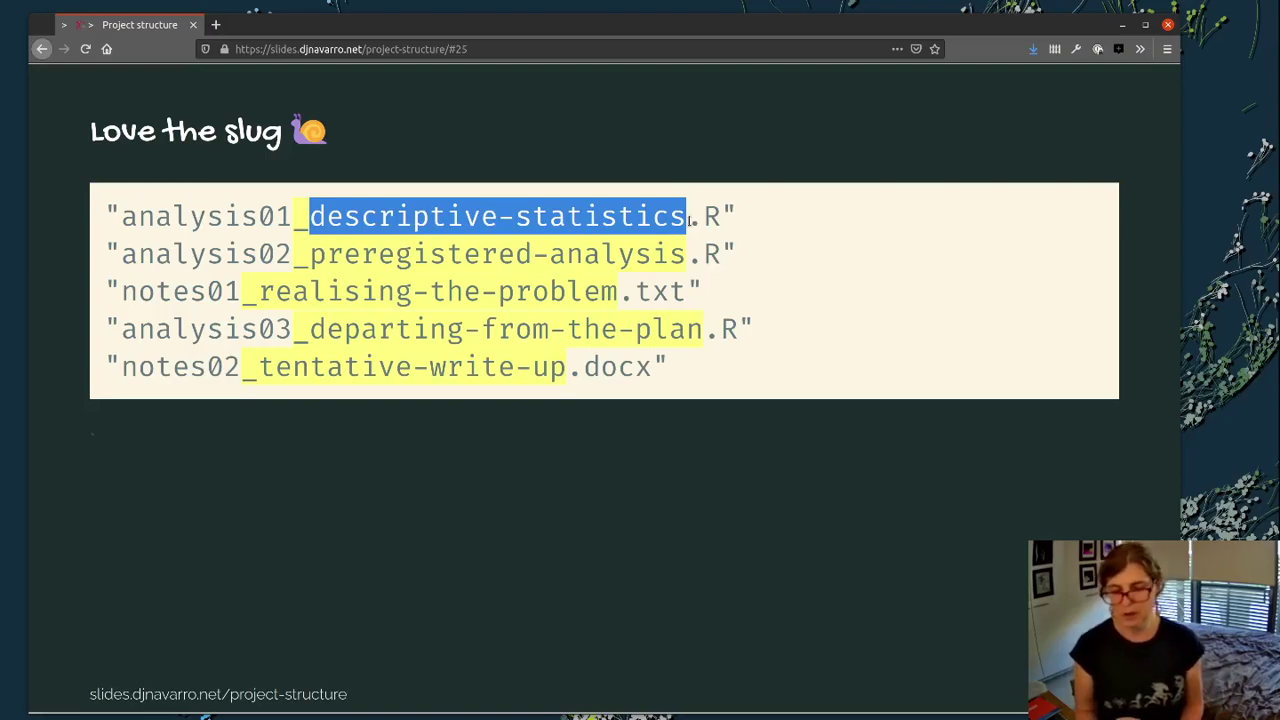
mouse_move(715, 454)
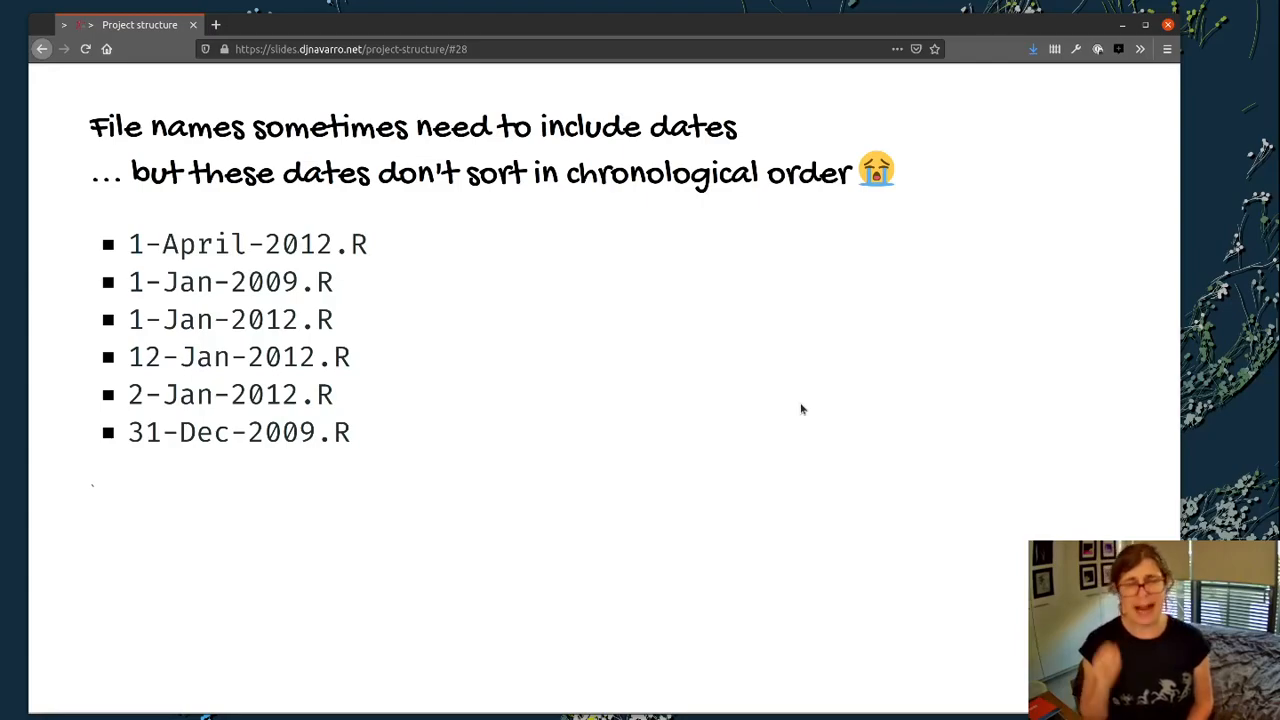
mouse_move(540, 367)
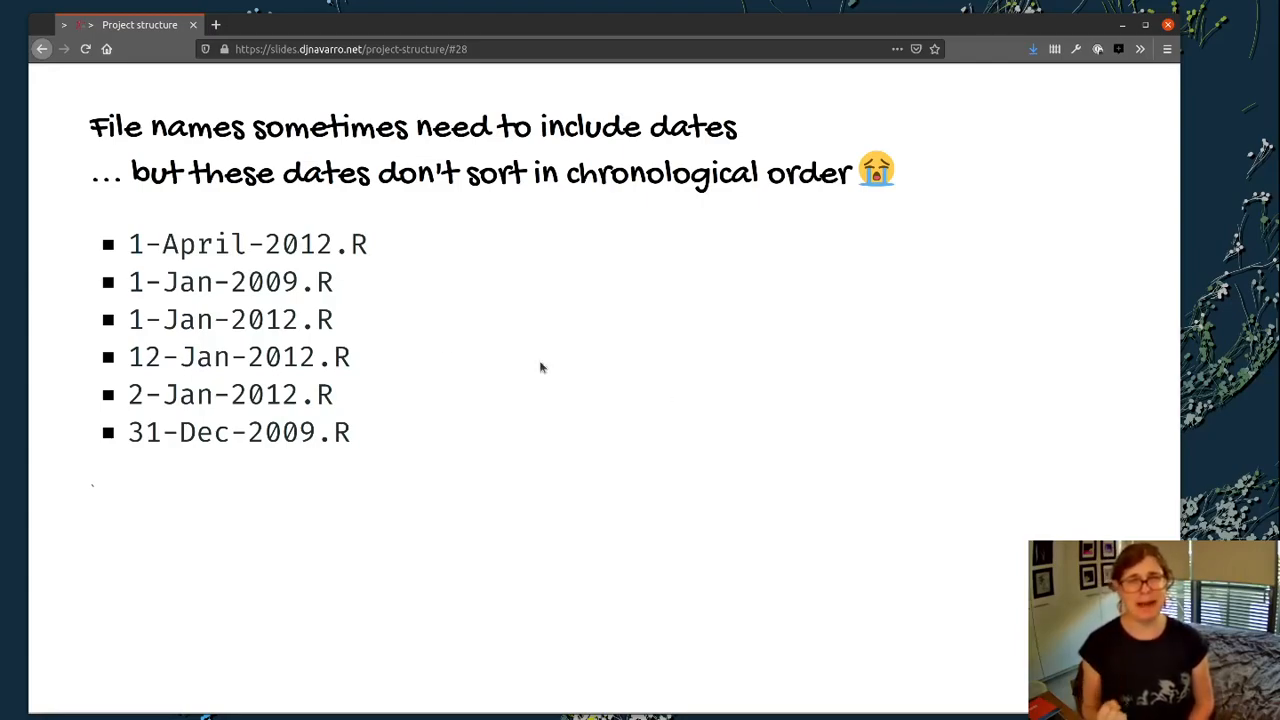
mouse_move(205, 250)
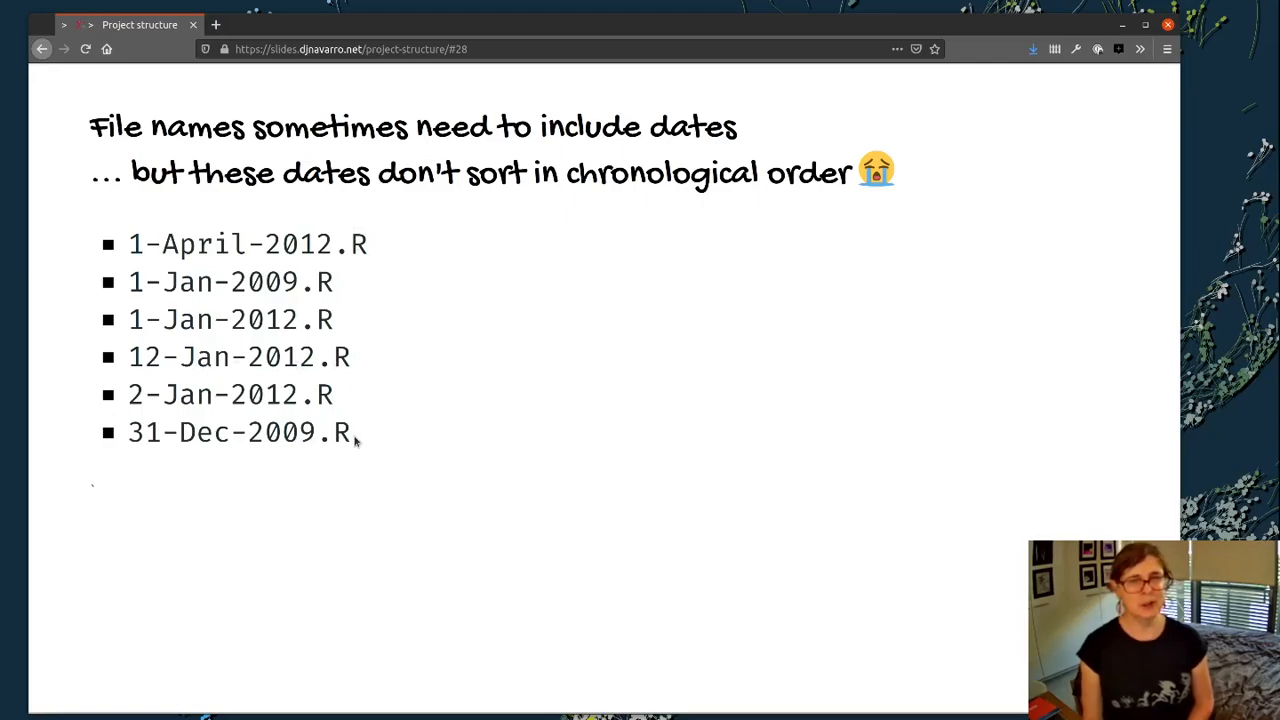
mouse_move(388, 431)
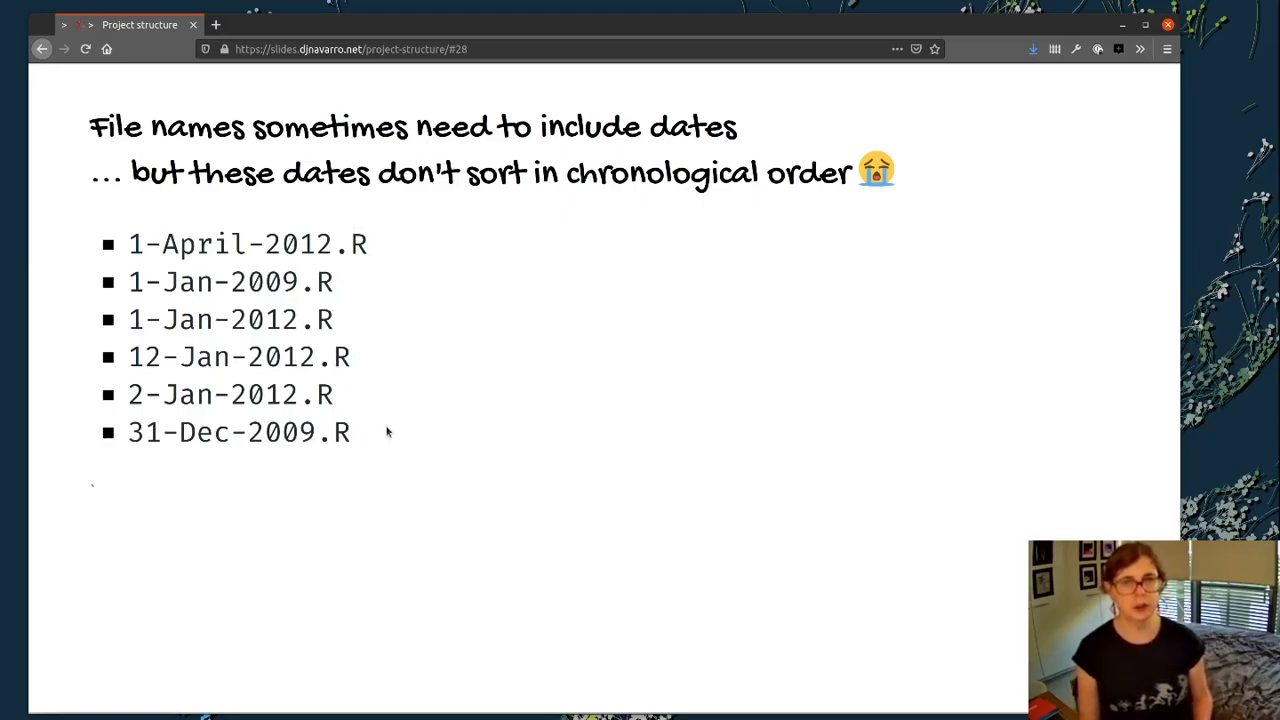
mouse_move(348, 327)
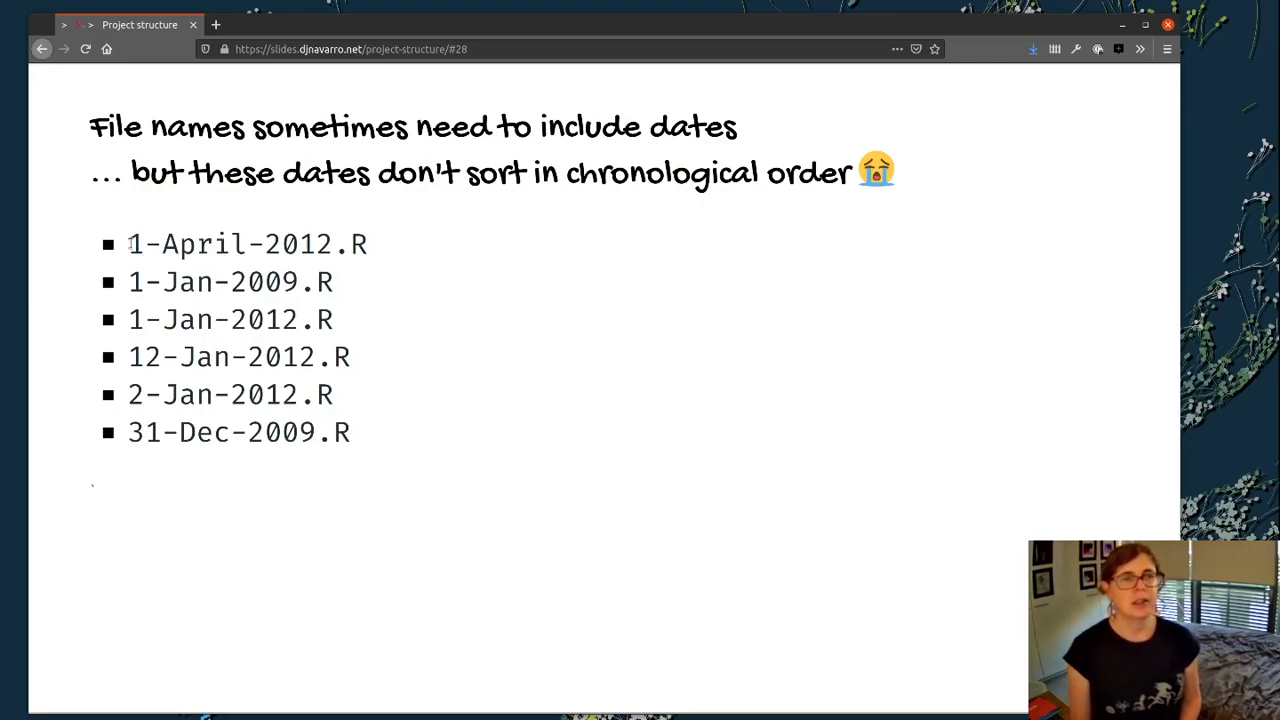
Step: Highlight the six date-named files, then the year 2009 and month Jan in 1-Jan-2009.R
double_click(247, 244)
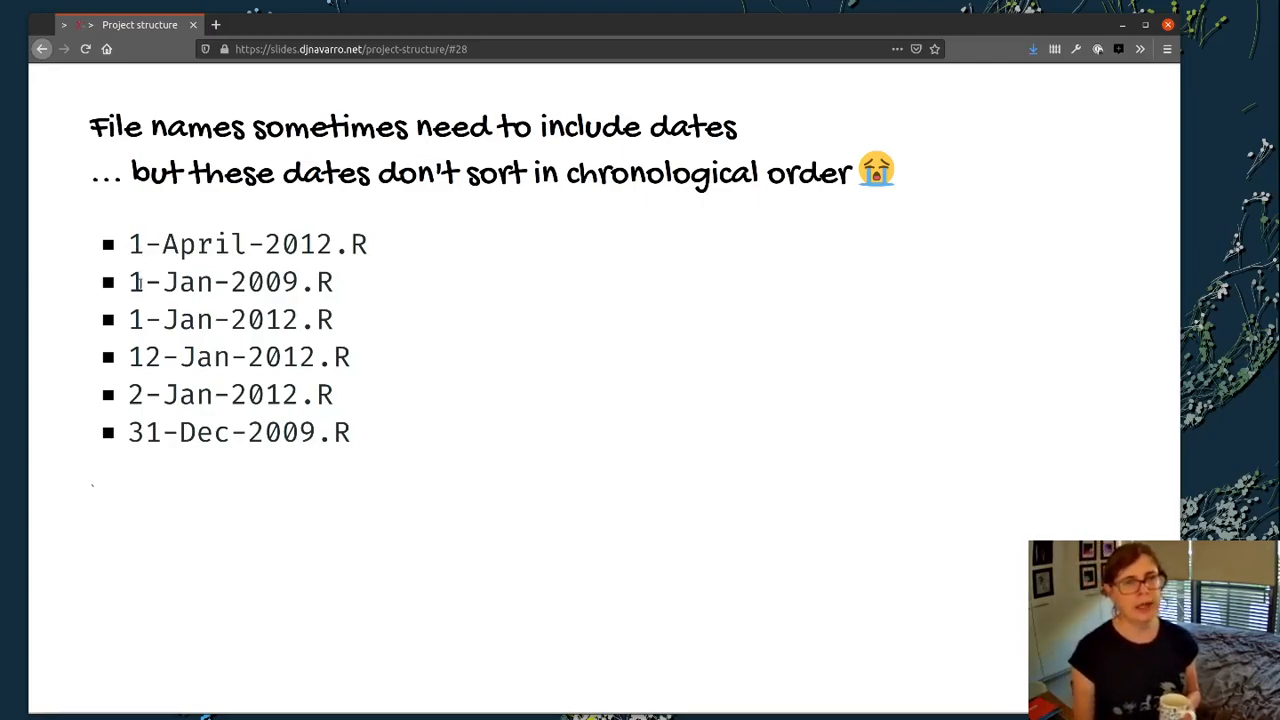
drag(128, 244, 335, 281)
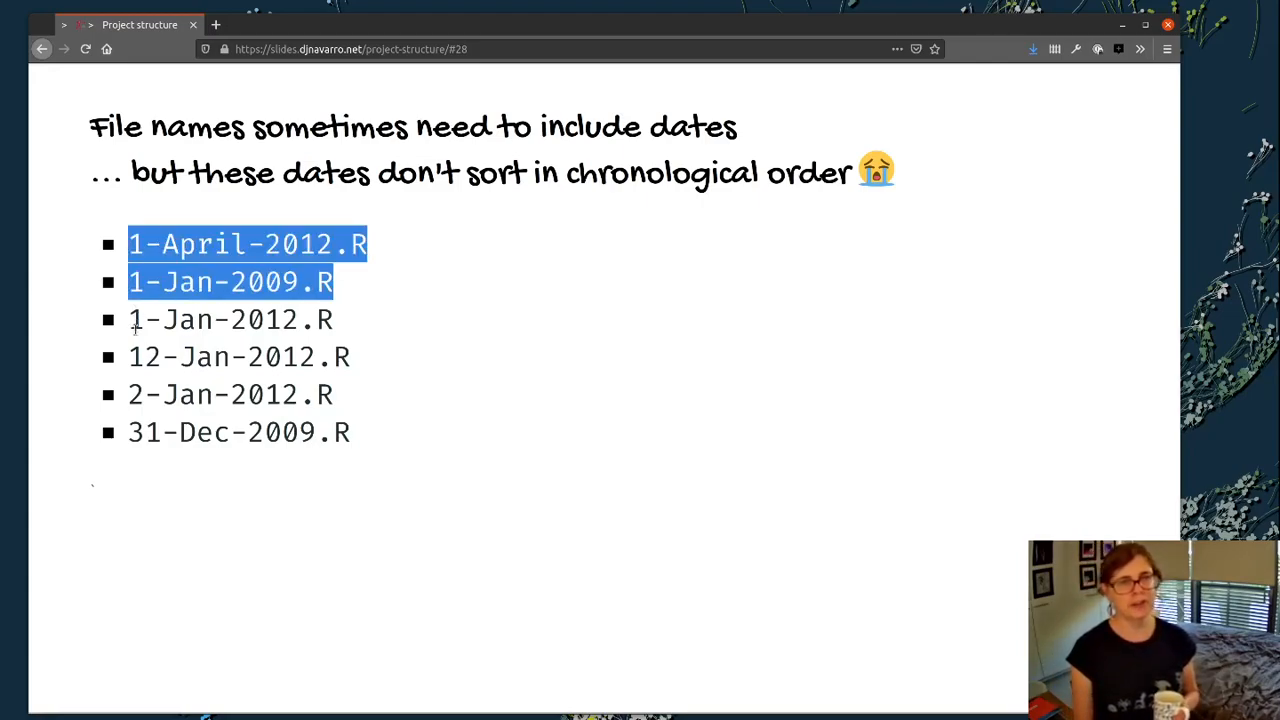
drag(330, 282, 380, 358)
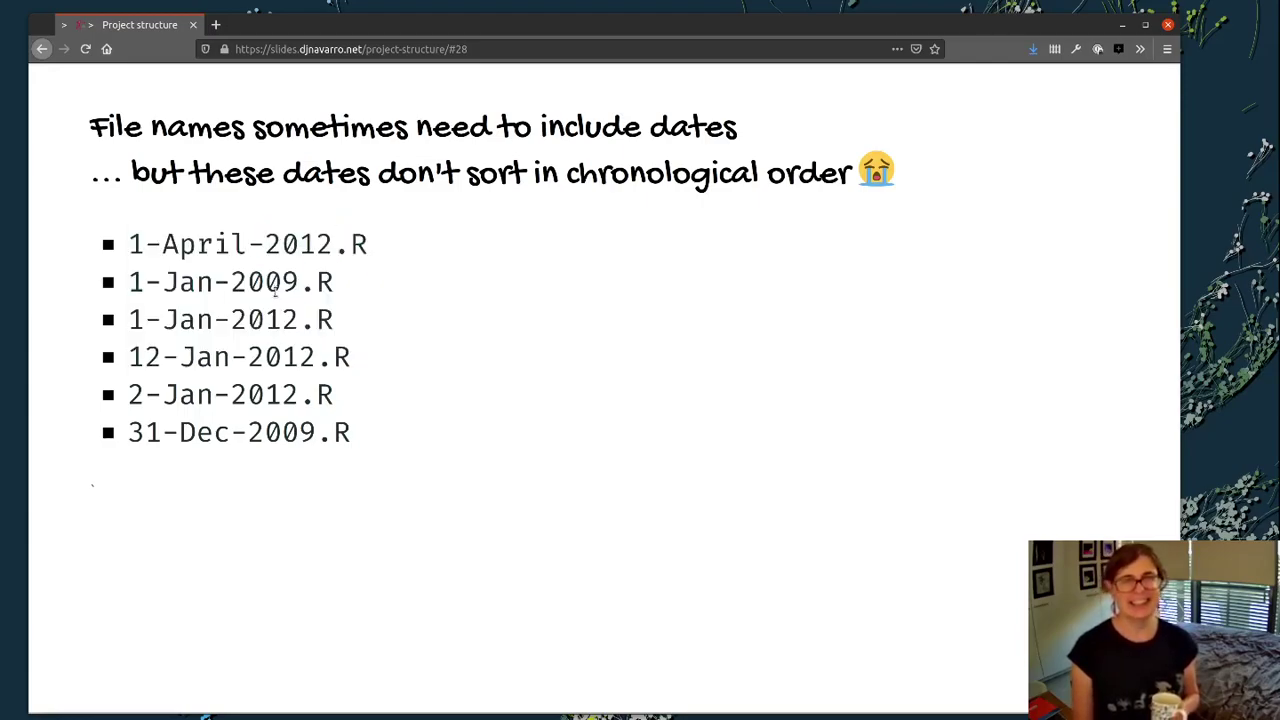
double_click(263, 282)
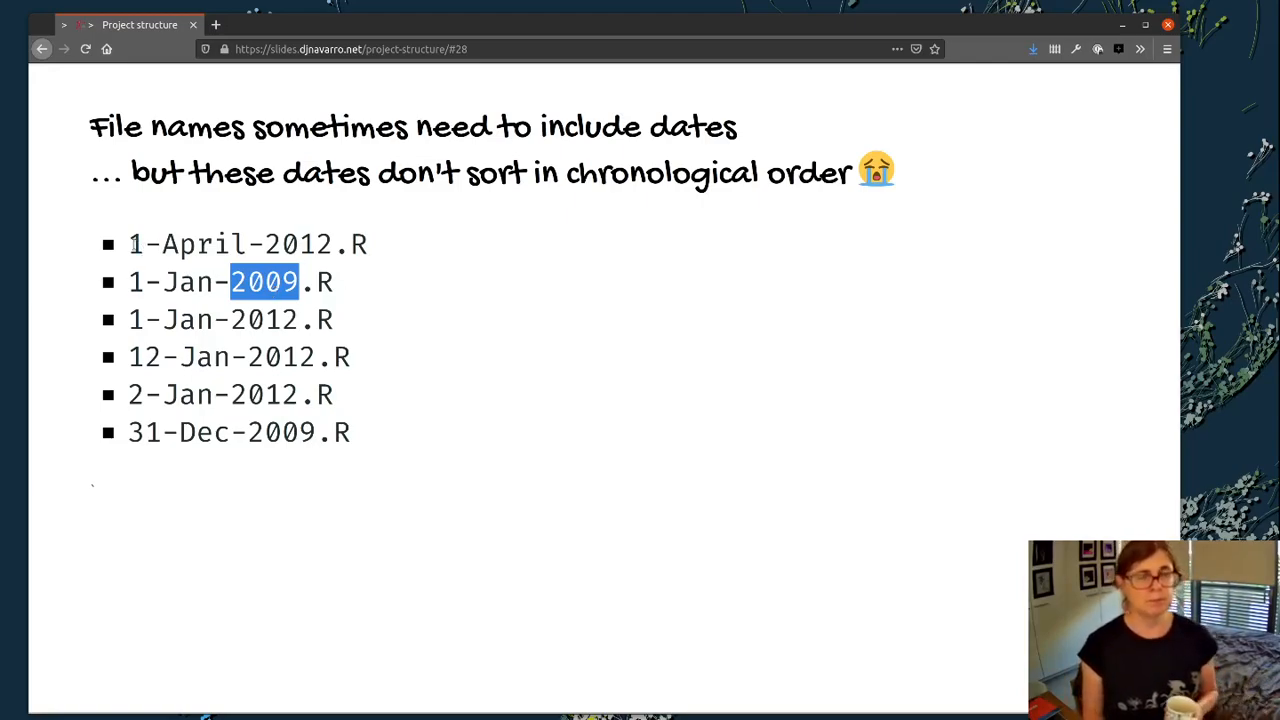
drag(128, 244, 350, 432)
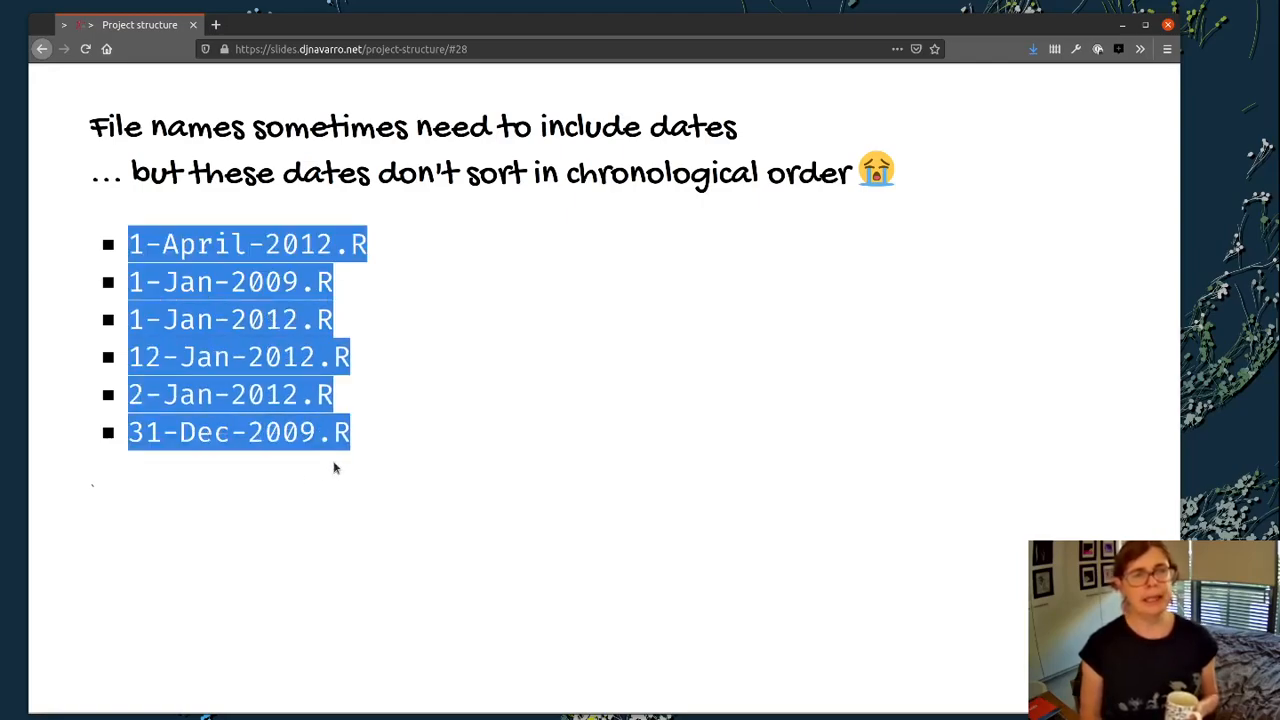
mouse_move(349, 461)
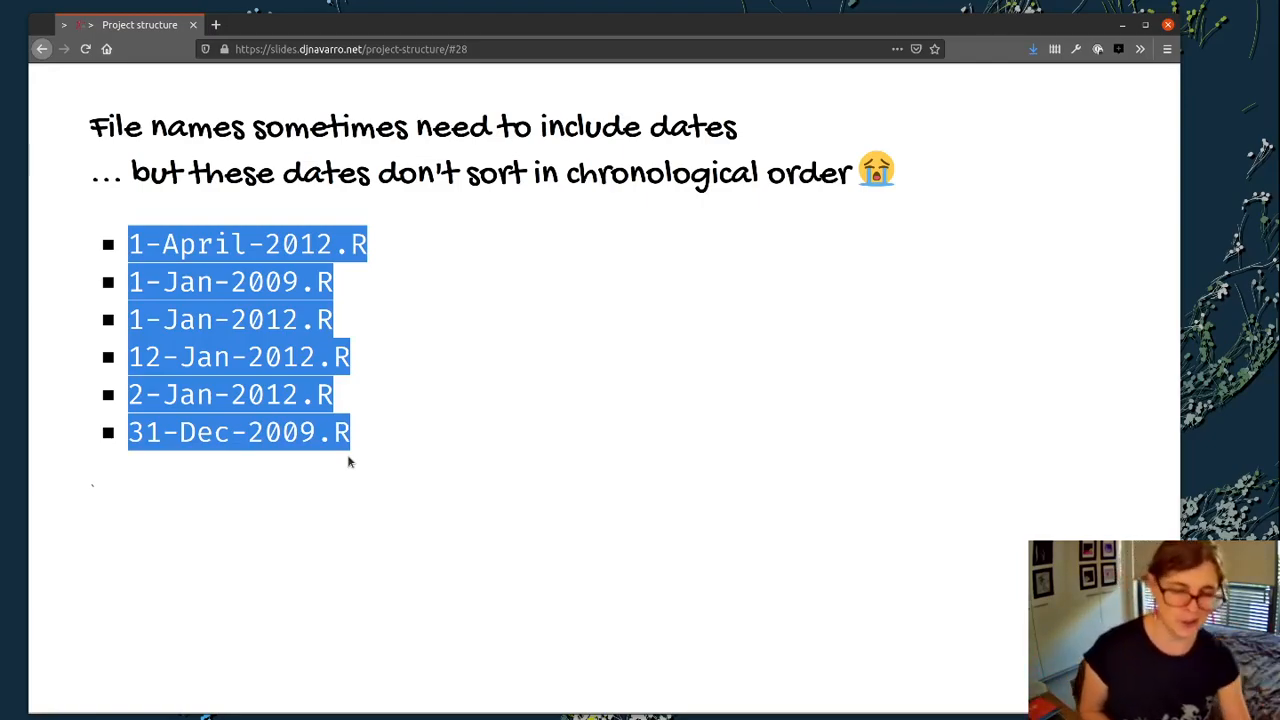
click(395, 513)
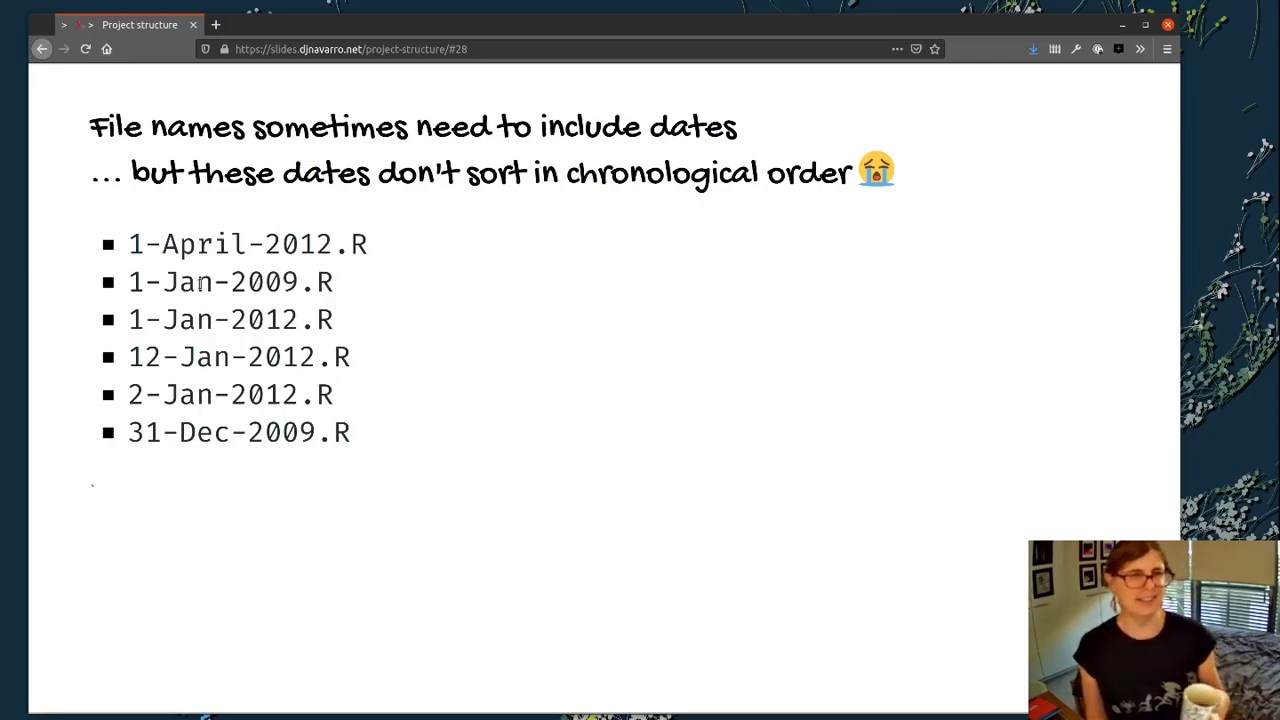
double_click(204, 244)
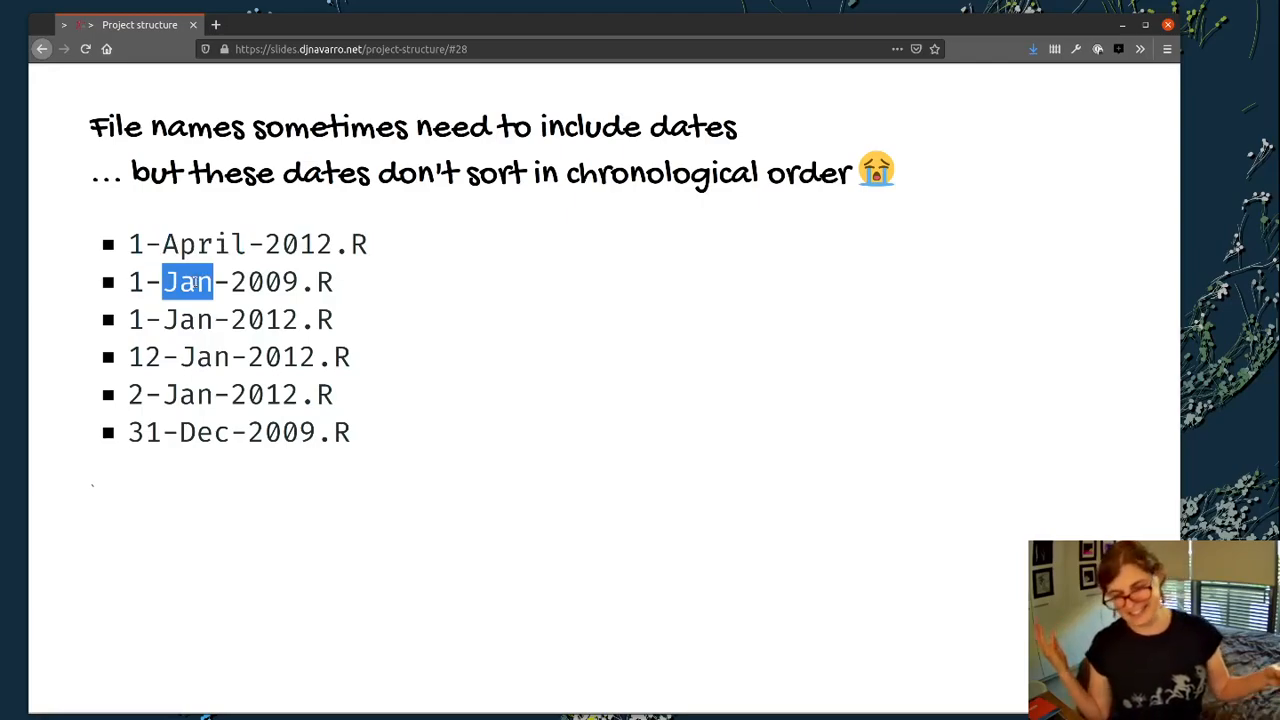
mouse_move(531, 361)
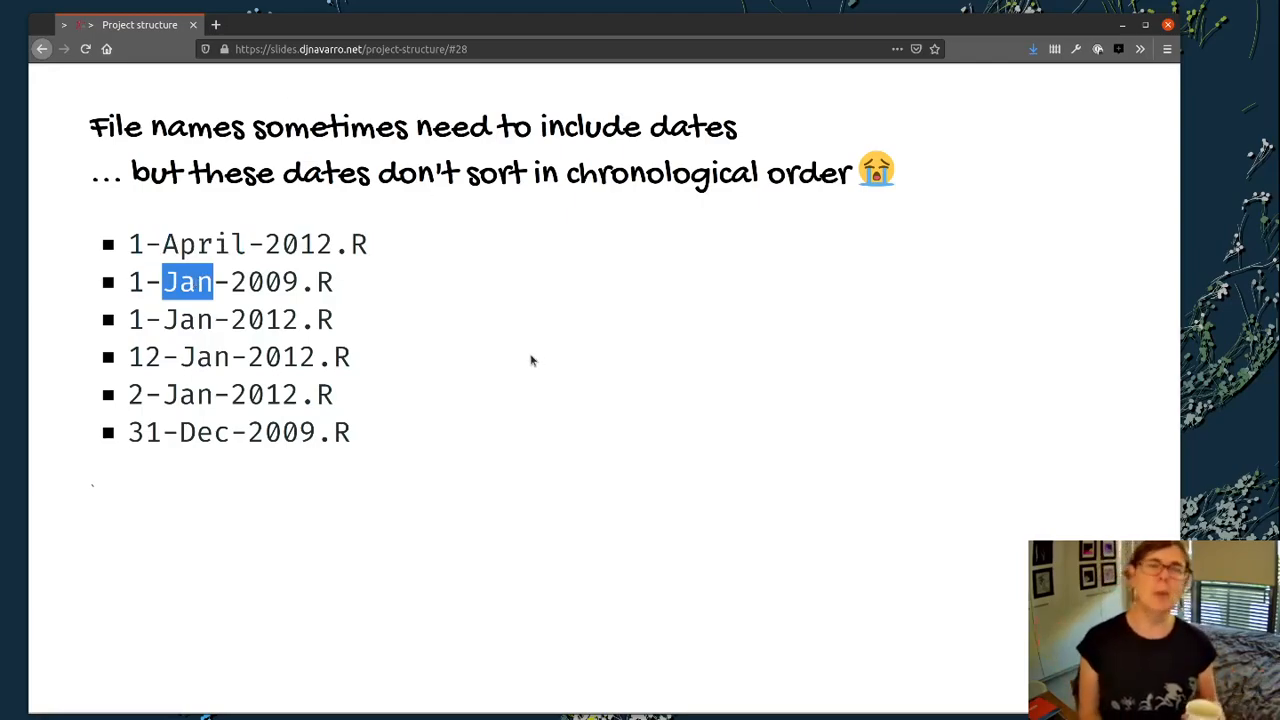
mouse_move(490, 418)
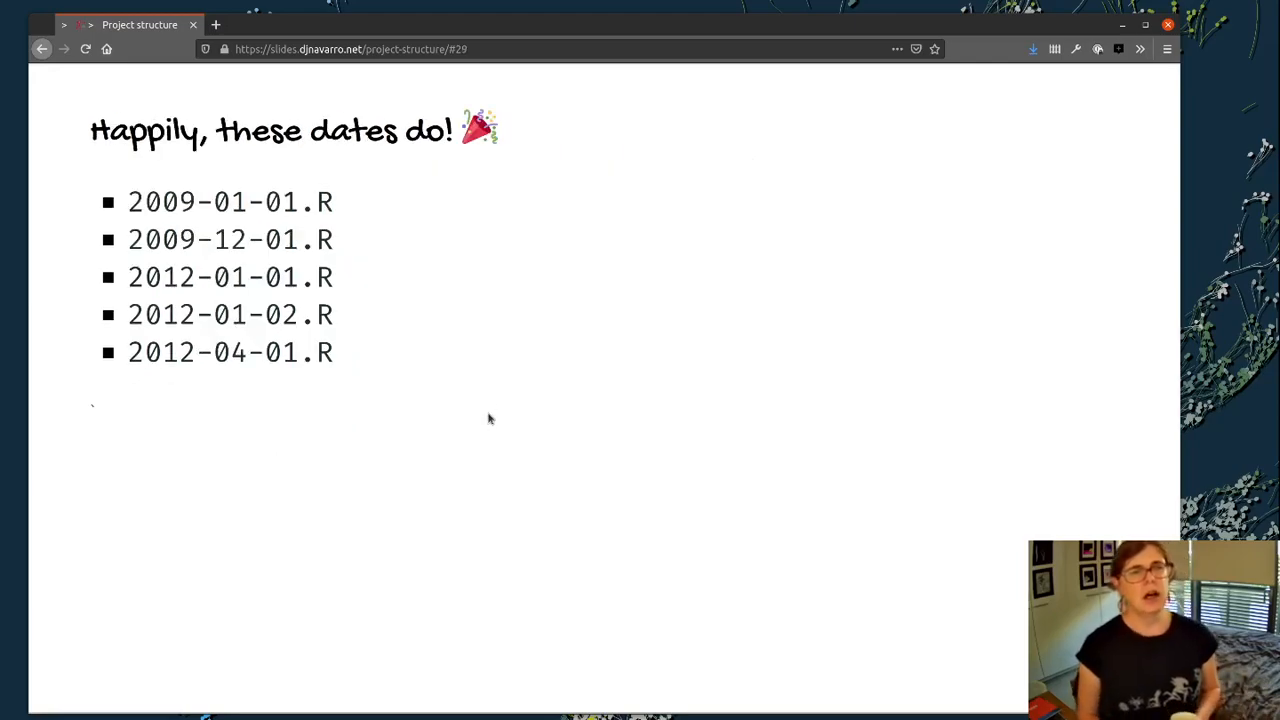
mouse_move(453, 233)
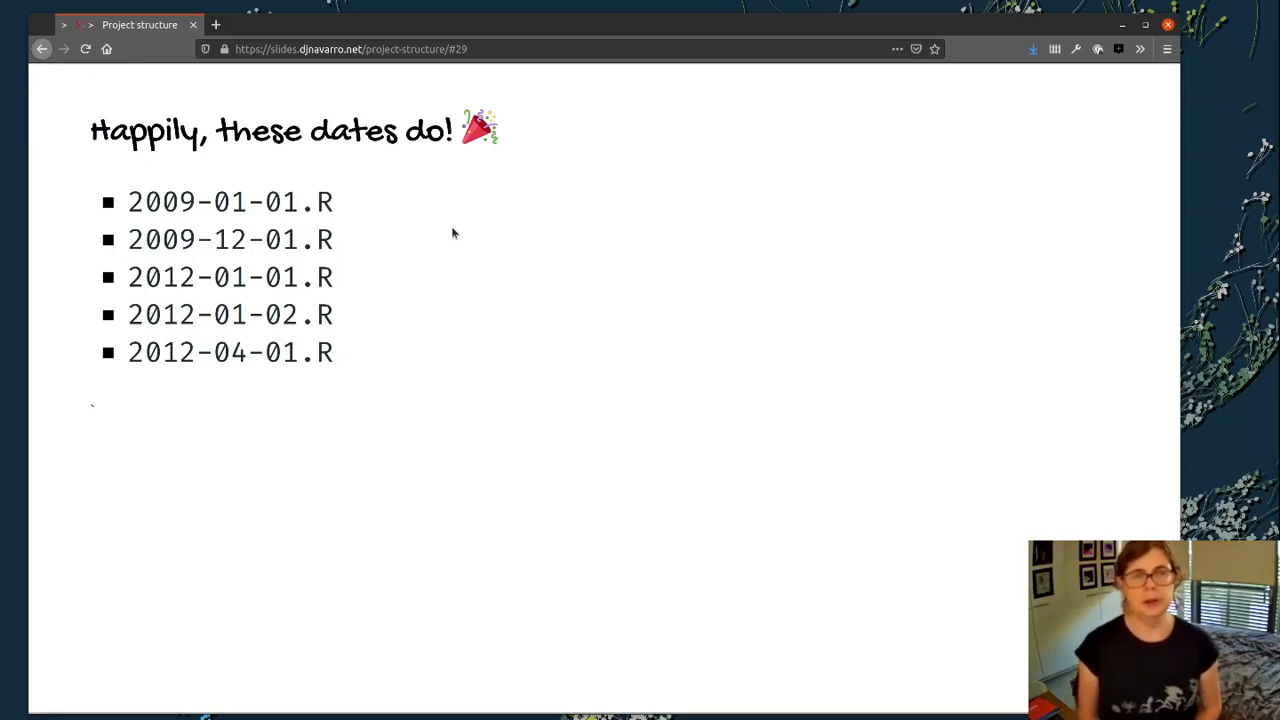
mouse_move(487, 314)
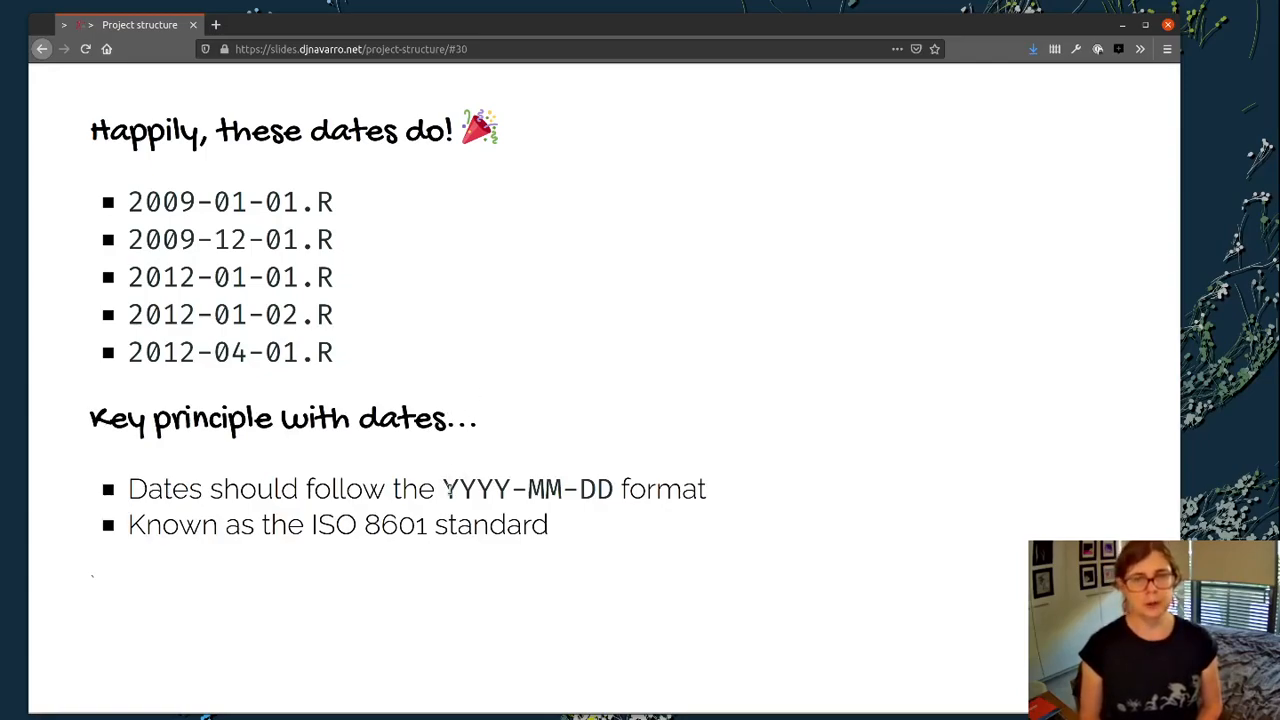
Step: Highlight date parts of year-first files, like month 12 in 2009-12-01.R, and ISO 8601
double_click(475, 489)
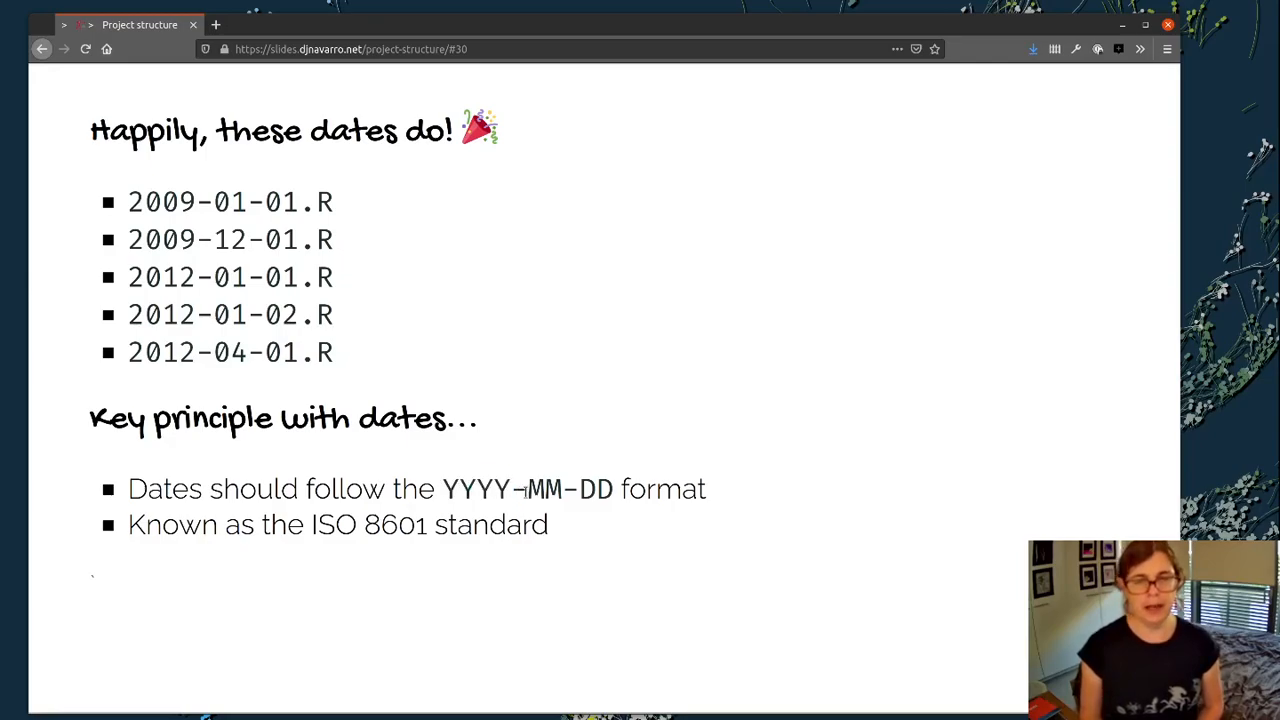
double_click(544, 489)
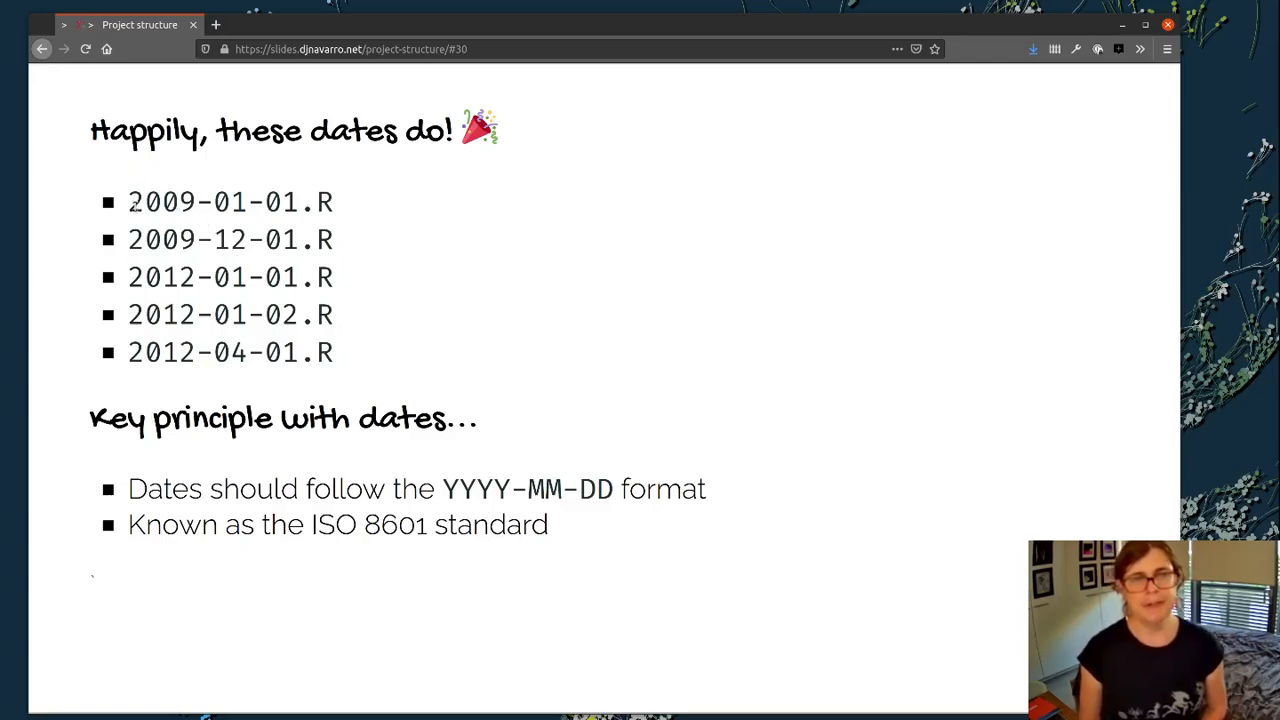
mouse_move(237, 379)
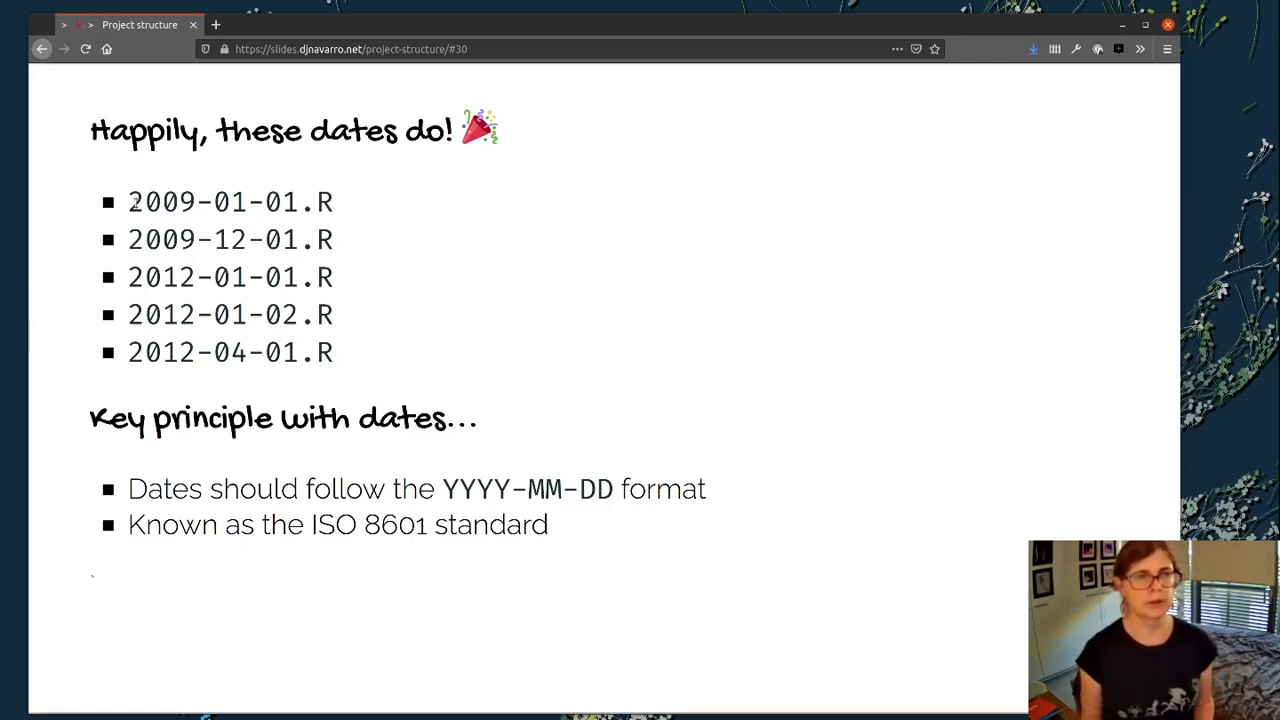
double_click(161, 201)
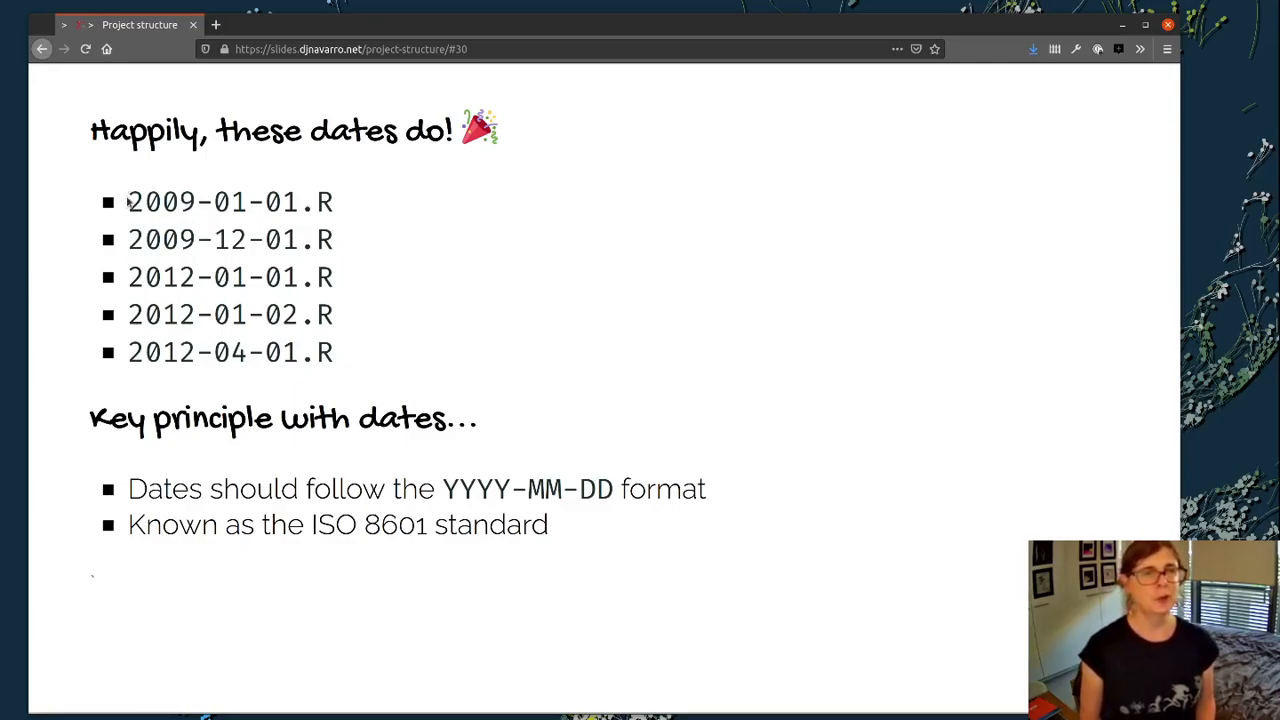
drag(128, 202, 348, 239)
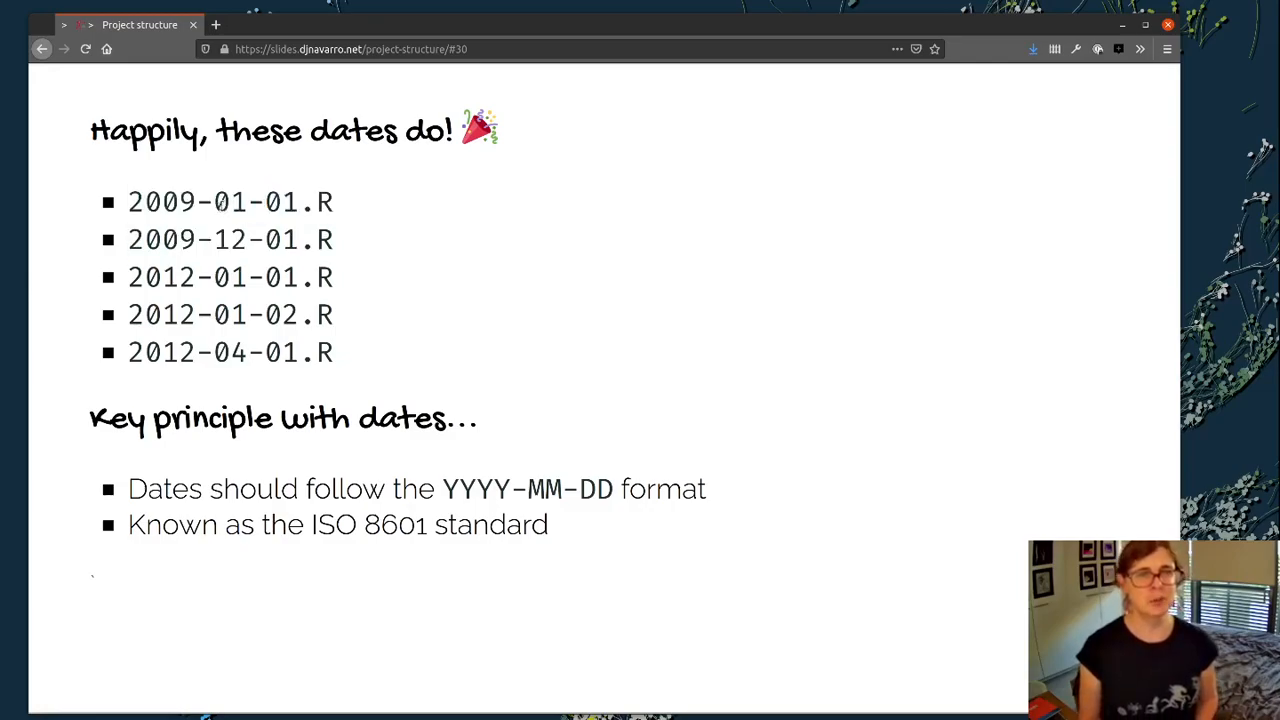
double_click(229, 239)
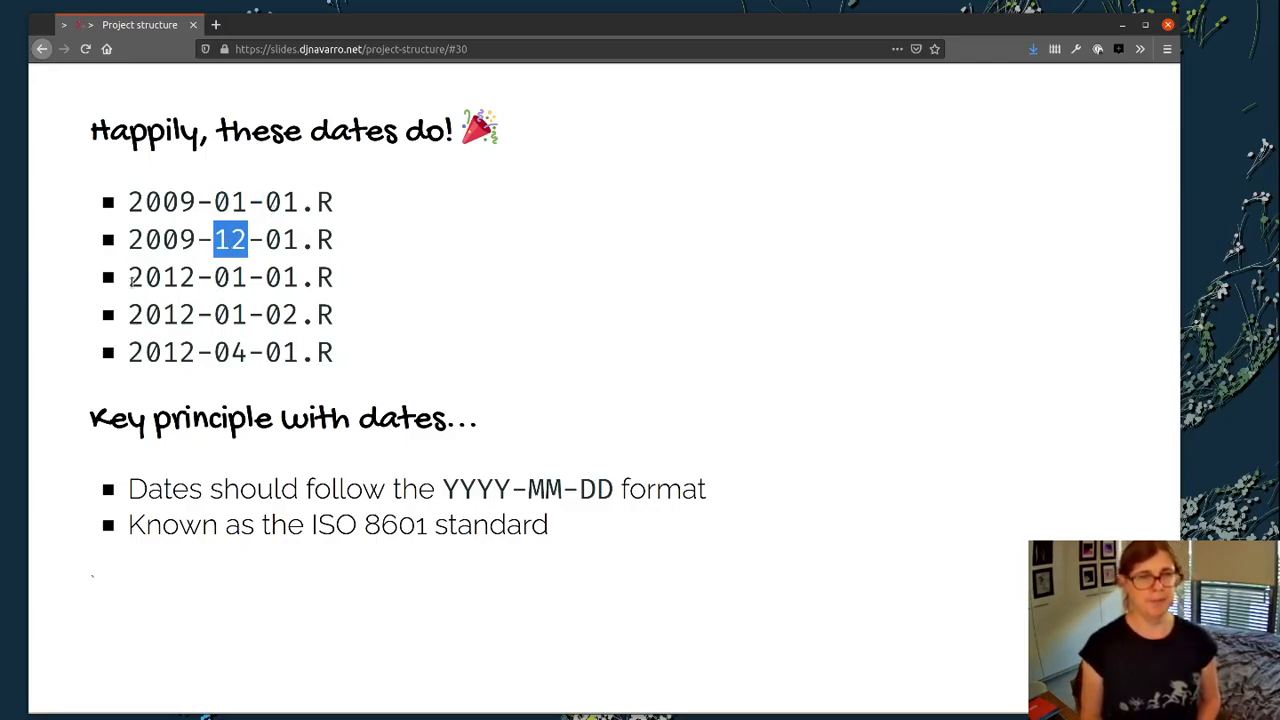
drag(230, 239, 360, 352)
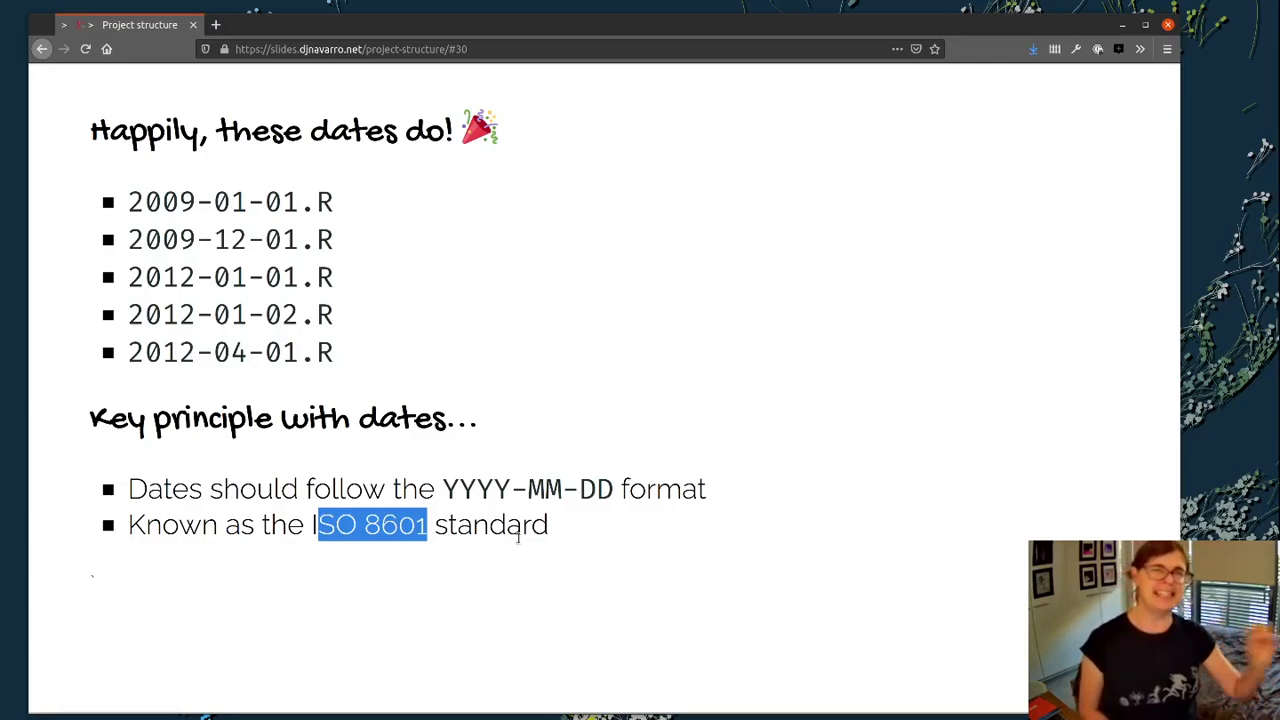
mouse_move(604, 654)
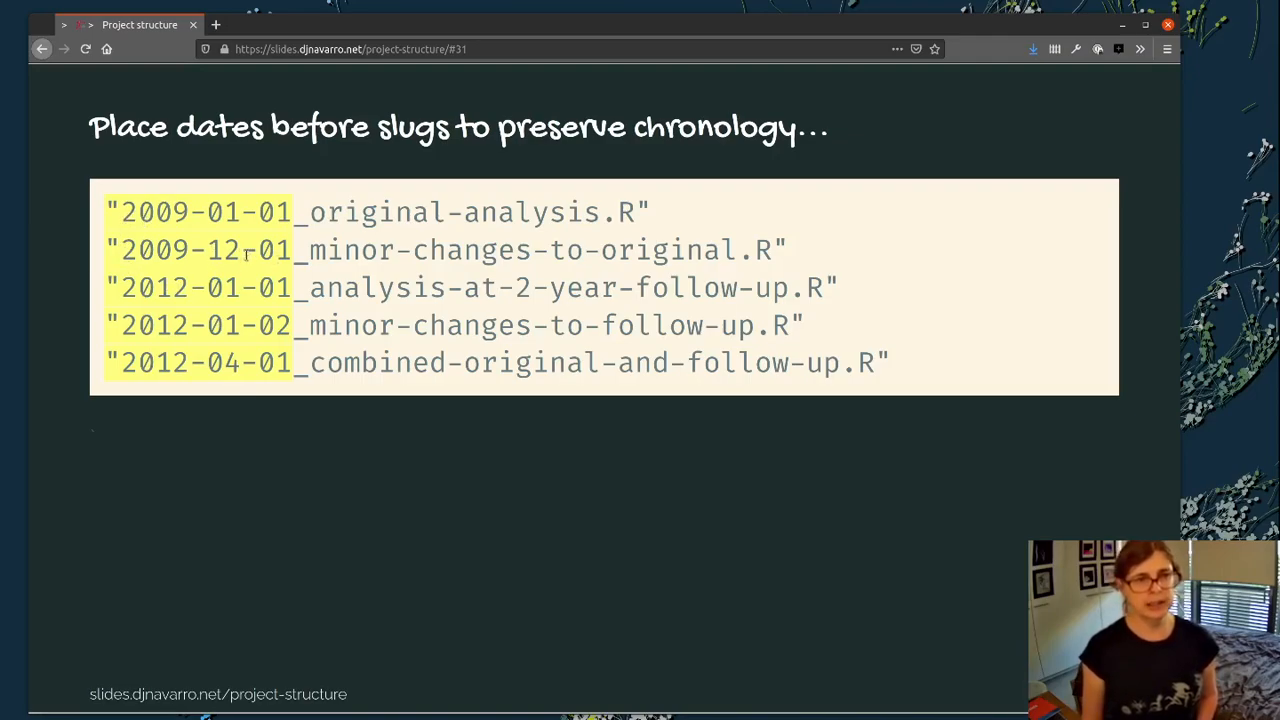
mouse_move(123, 340)
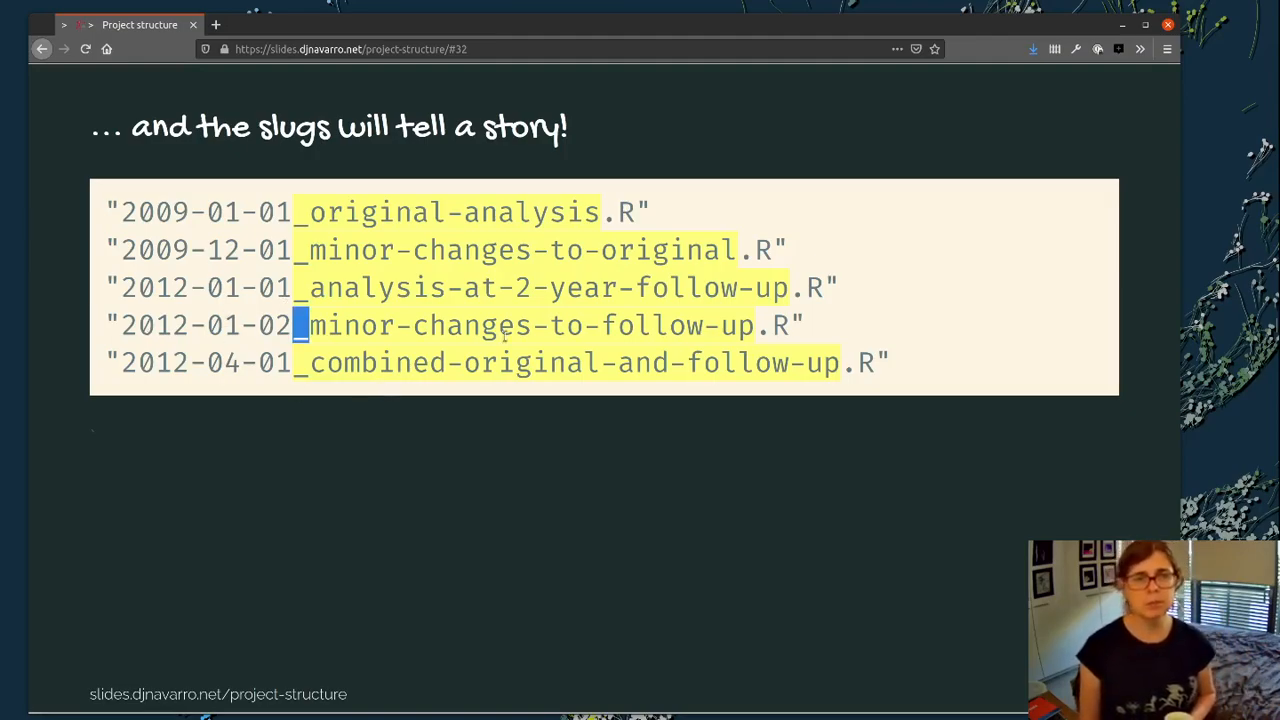
Step: Highlight the combined-original-and-follow-up slug in the last dated file name
drag(295, 325, 670, 325)
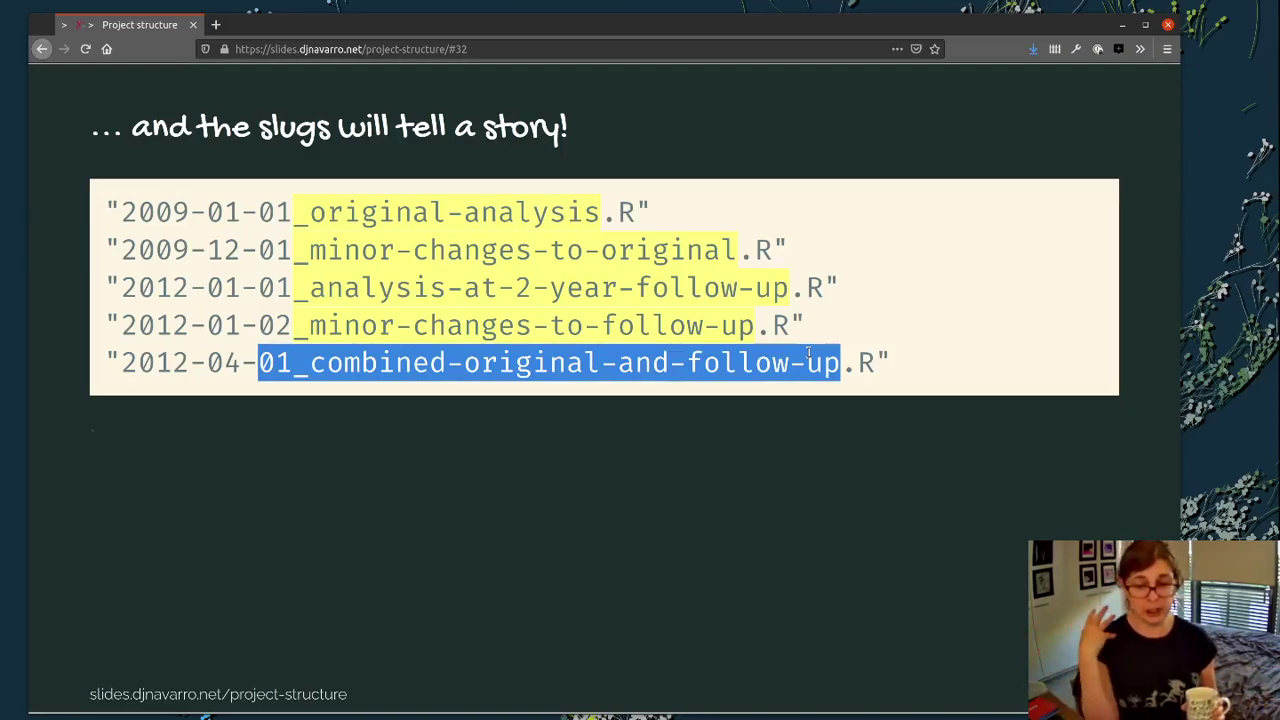
mouse_move(698, 478)
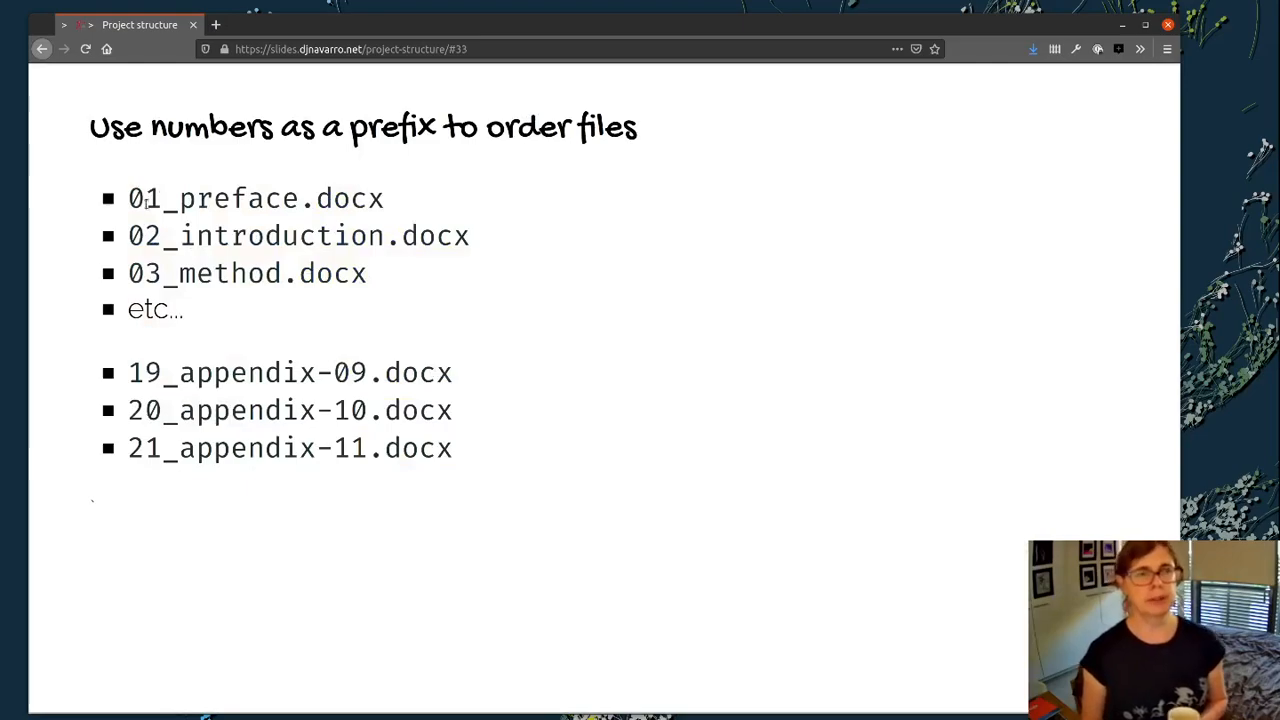
Step: Pick out the prefix of 01_preface.docx on the numeric-prefix slide
double_click(144, 198)
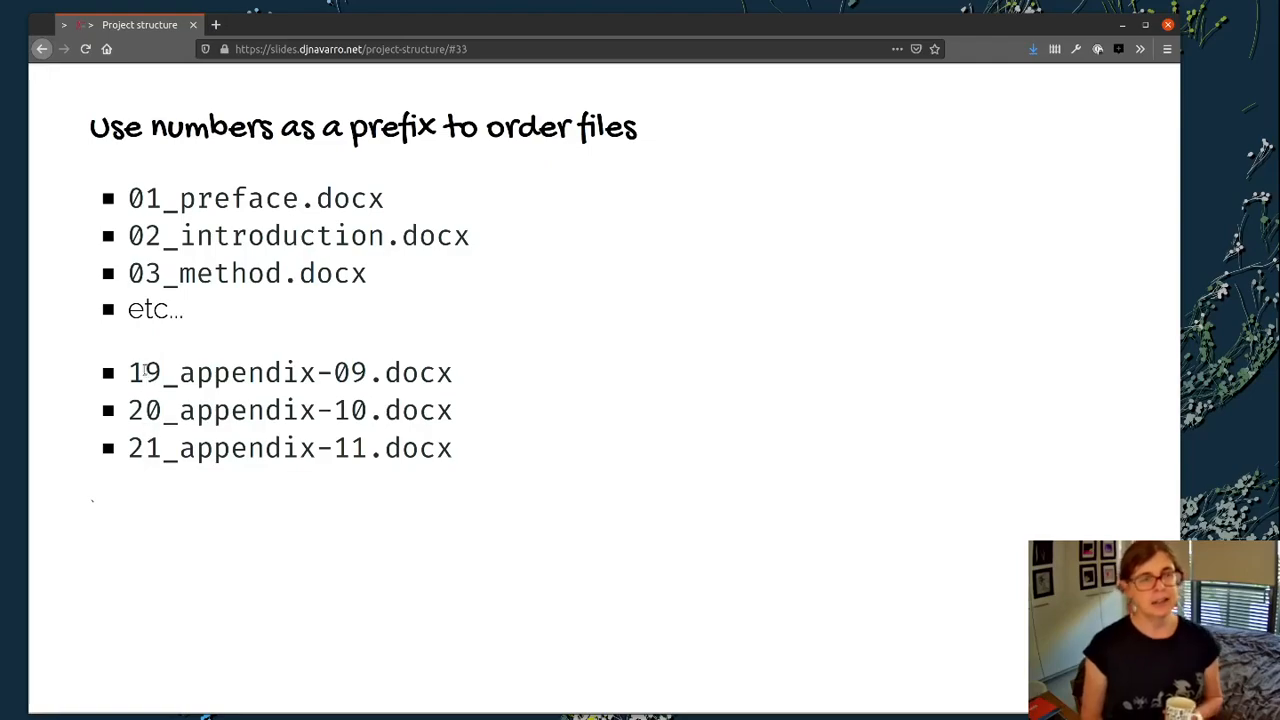
mouse_move(145, 500)
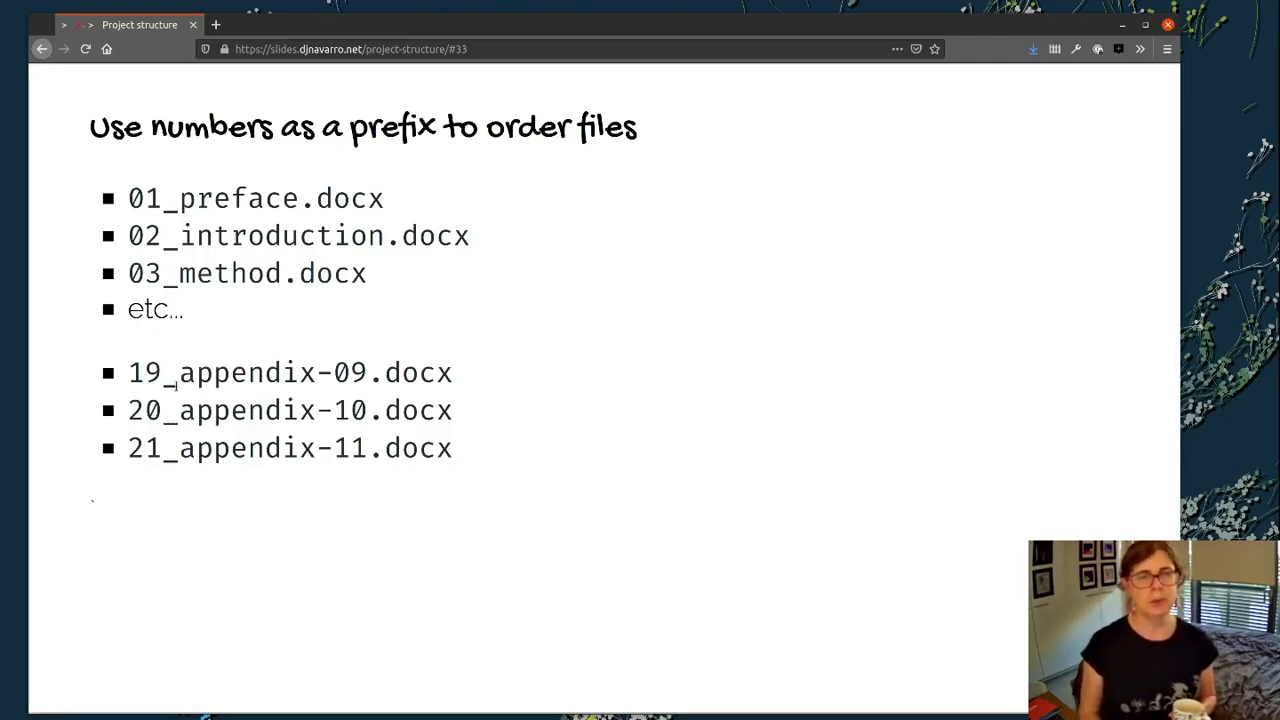
mouse_move(409, 535)
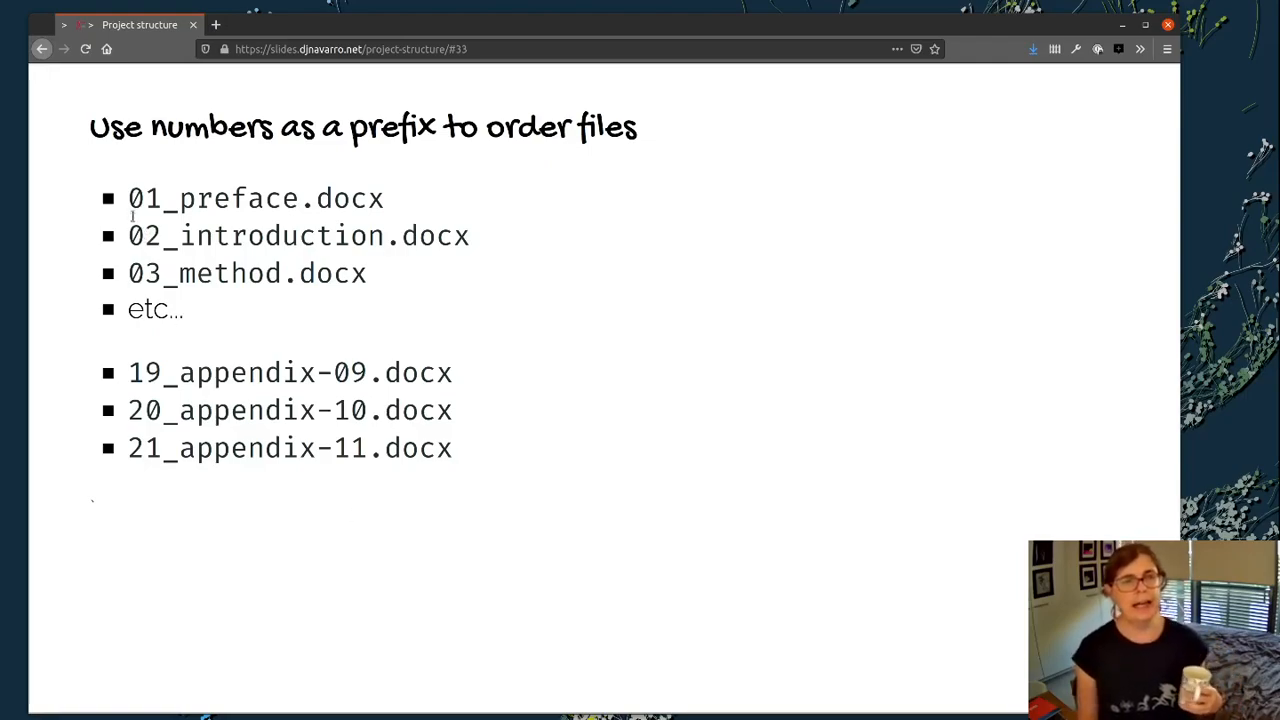
double_click(145, 198)
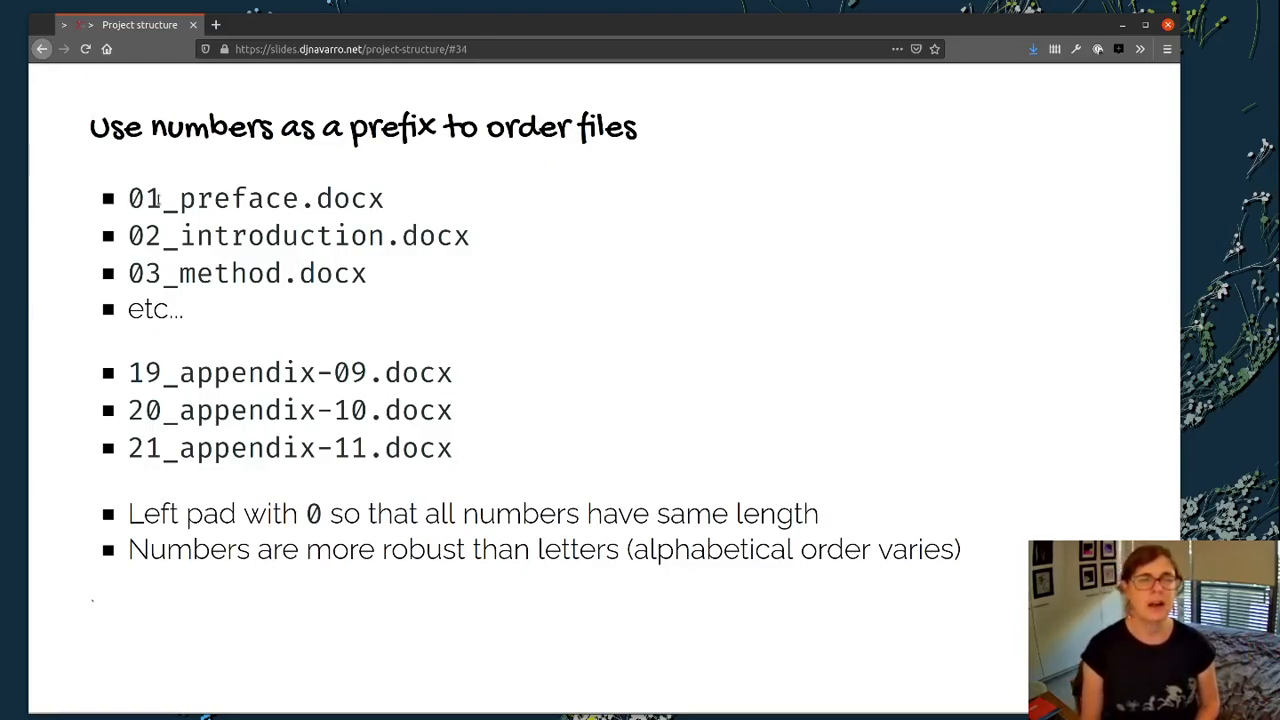
Step: Highlight the 01 prefix of 01_preface.docx
double_click(144, 198)
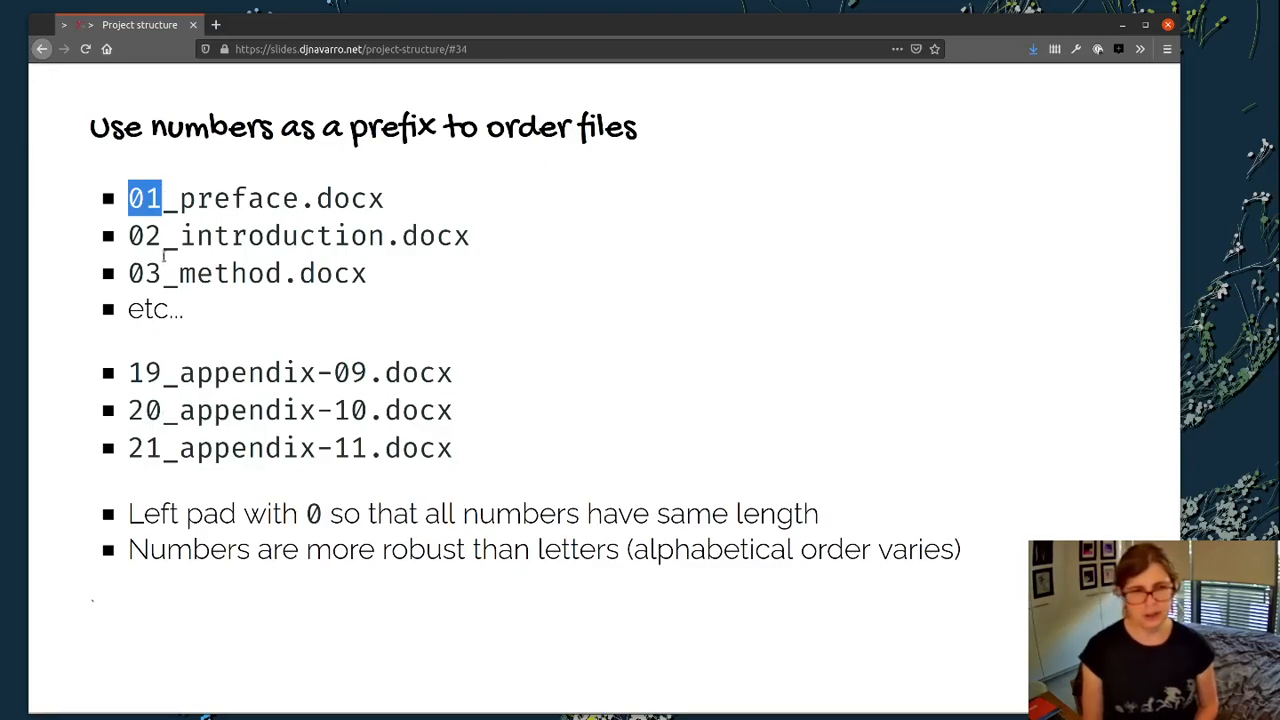
mouse_move(443, 248)
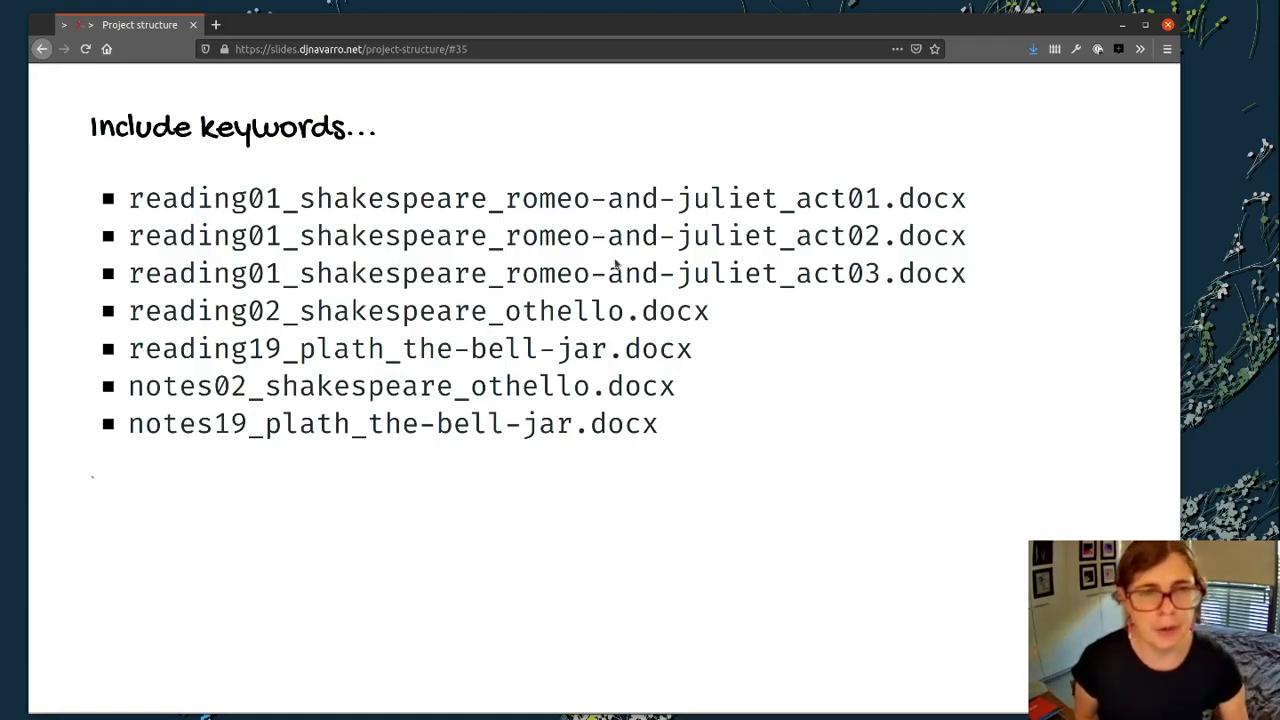
mouse_move(577, 184)
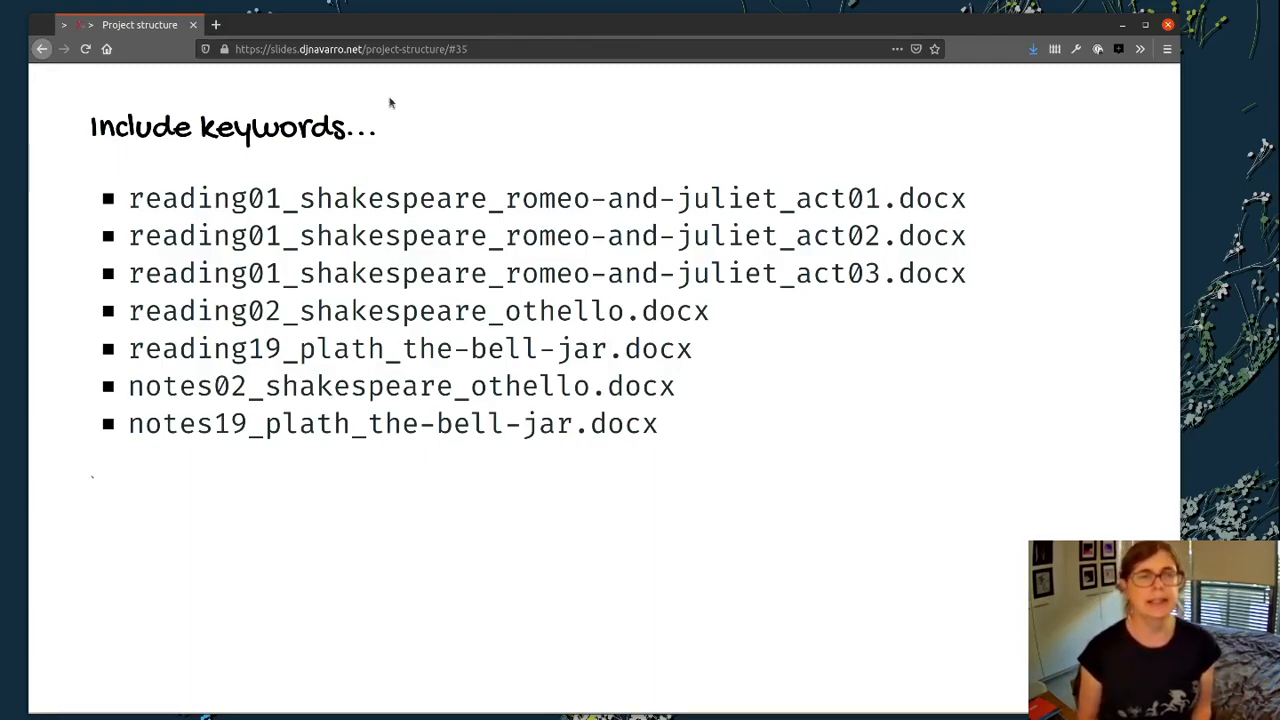
Step: Highlight the shakespeare author keyword in reading01_shakespeare_romeo-and-juliet_act01.docx
double_click(271, 127)
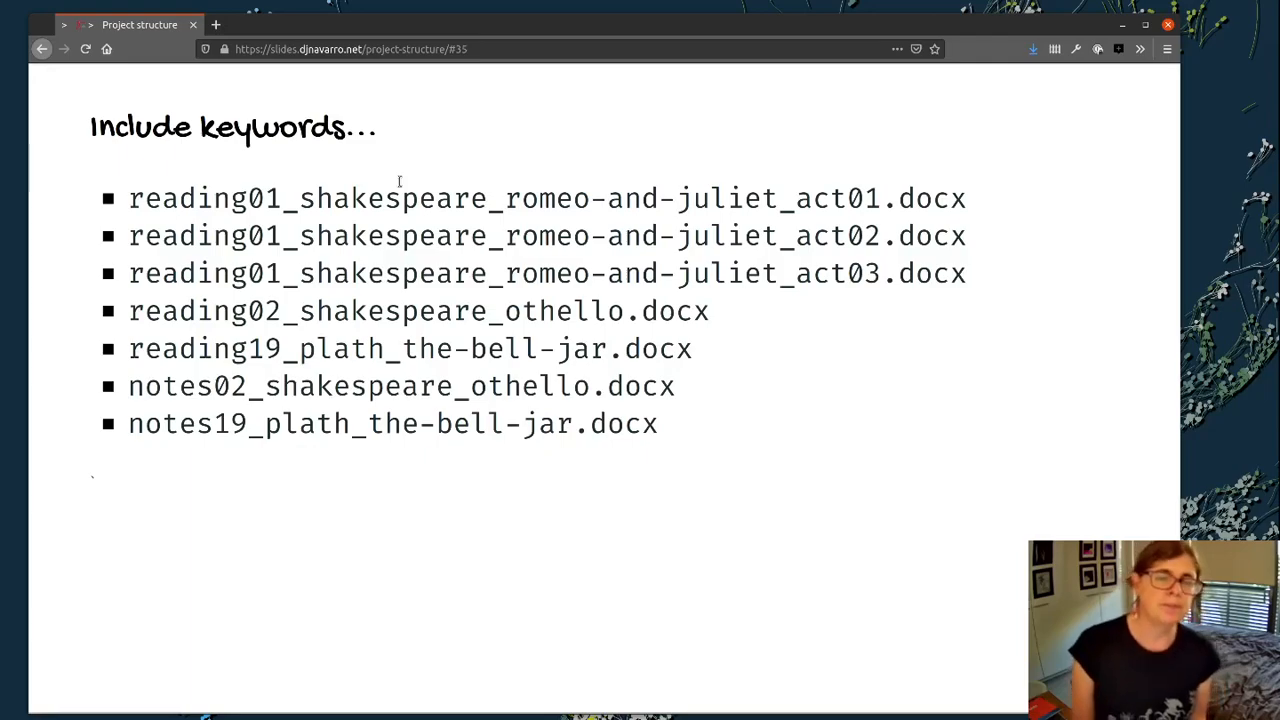
mouse_move(708, 451)
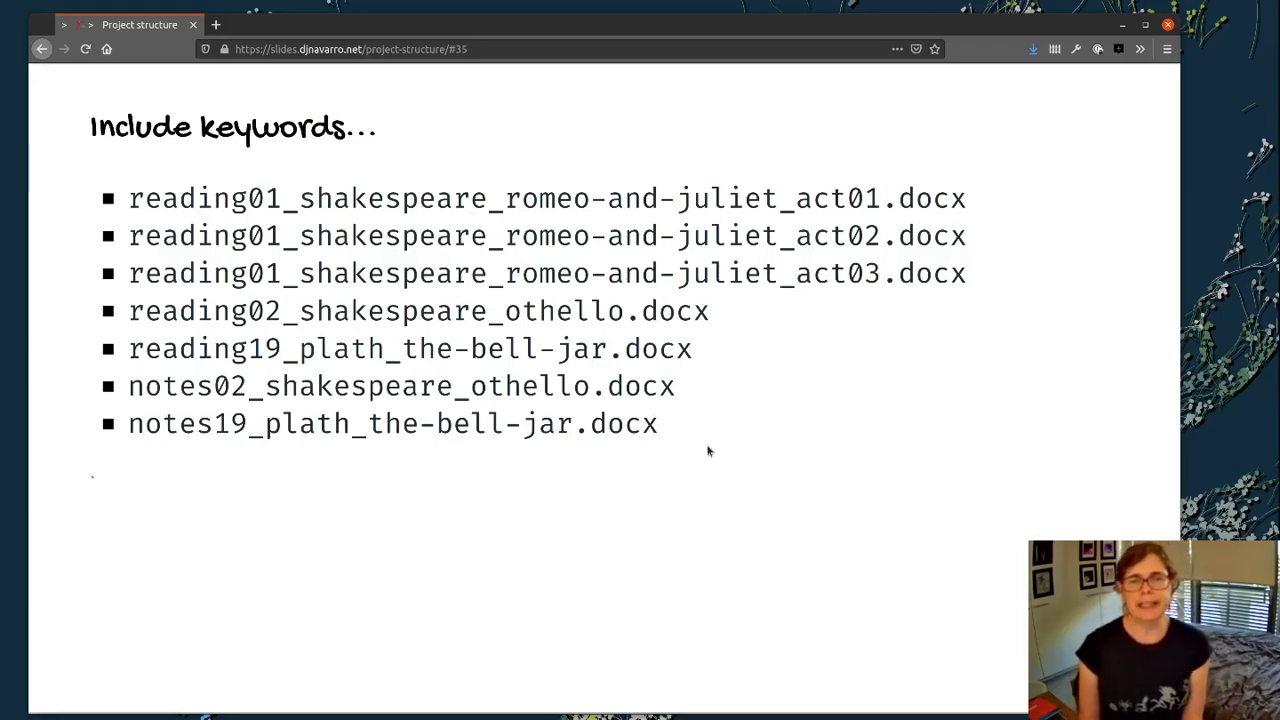
mouse_move(512, 207)
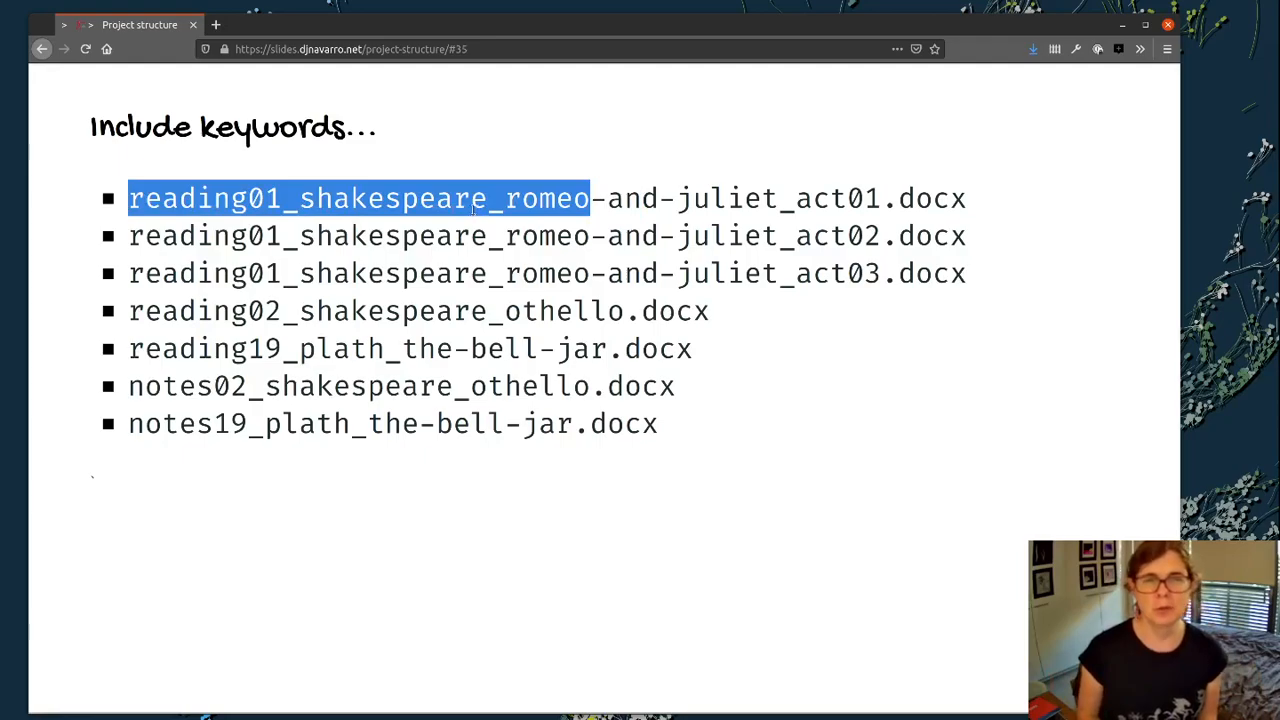
click(540, 198)
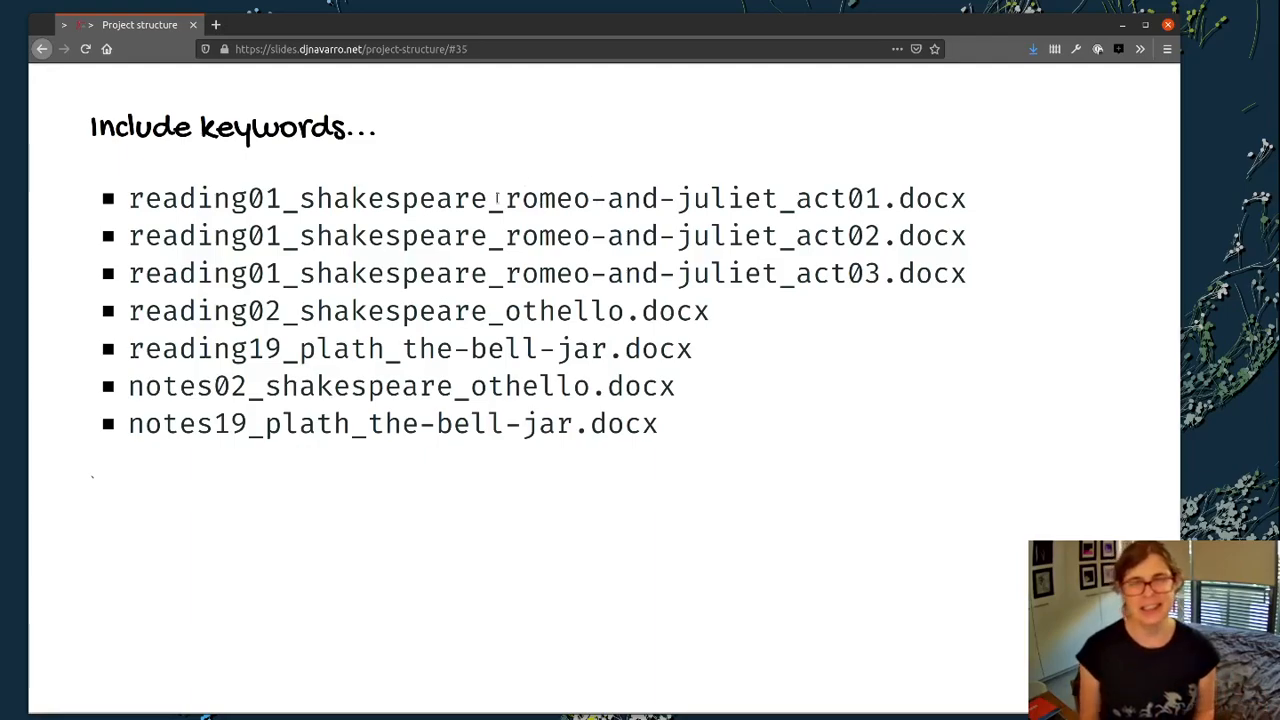
drag(505, 198, 765, 198)
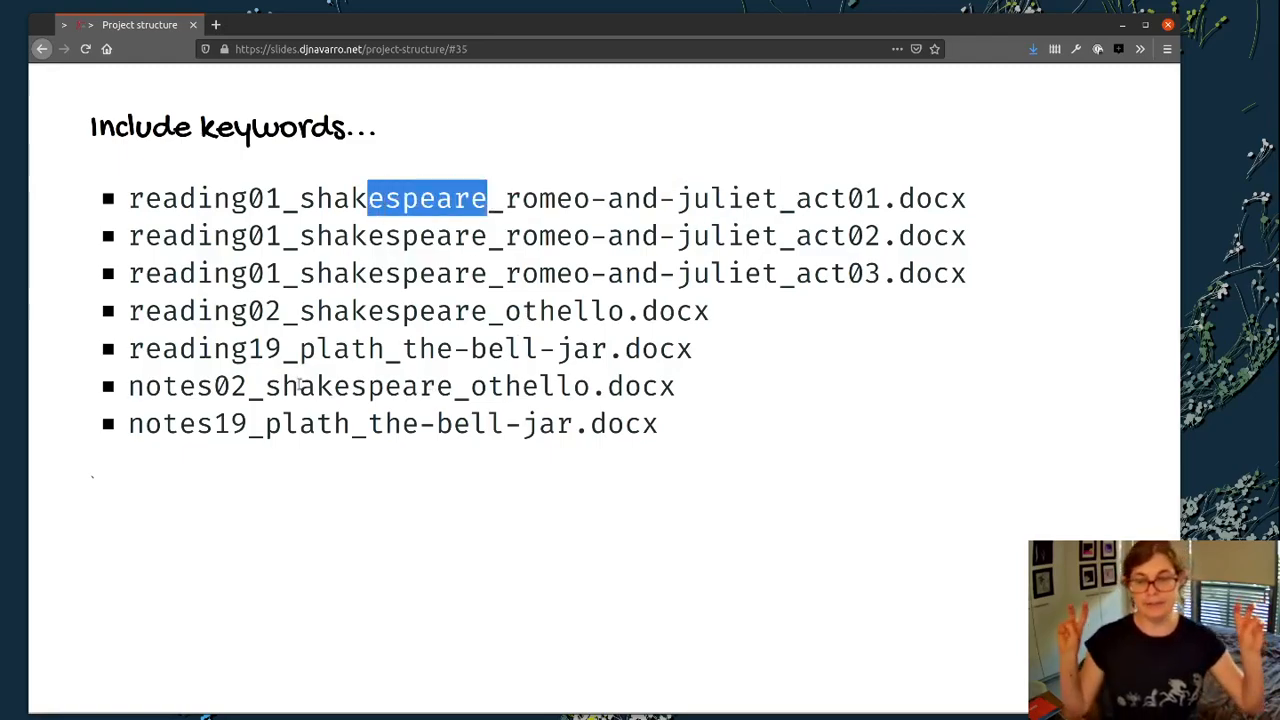
mouse_move(340, 435)
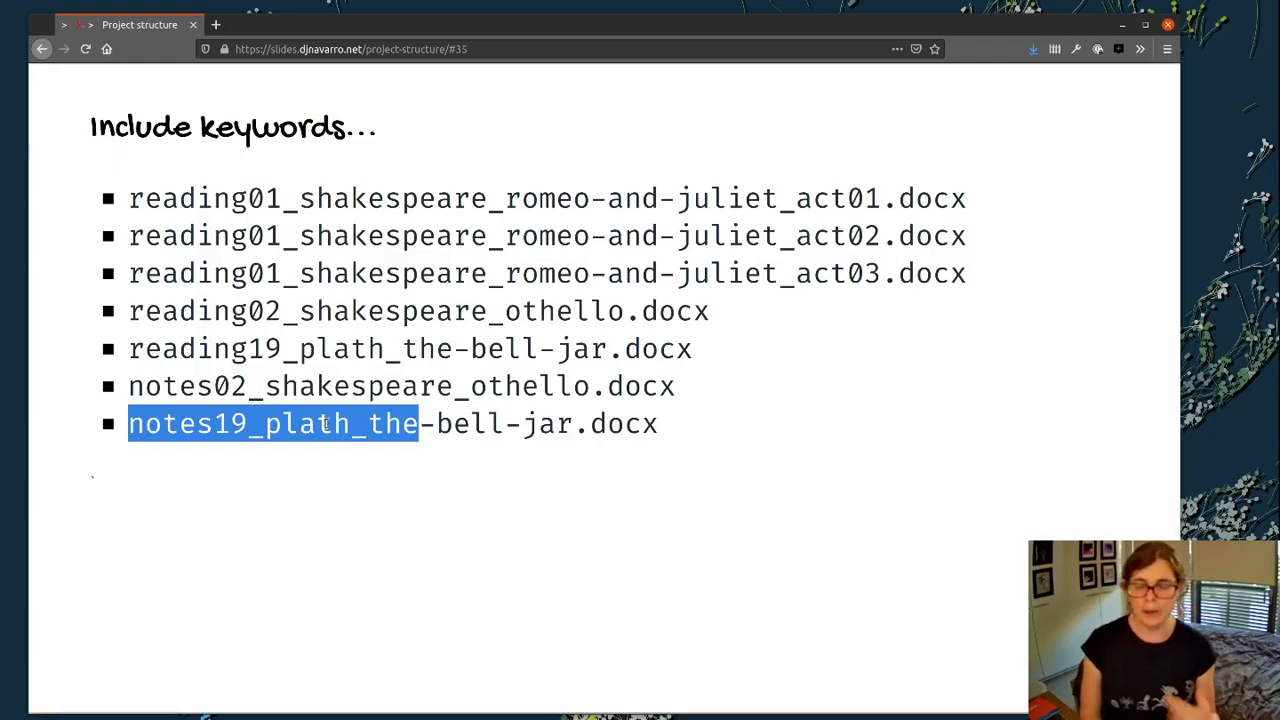
mouse_move(765, 572)
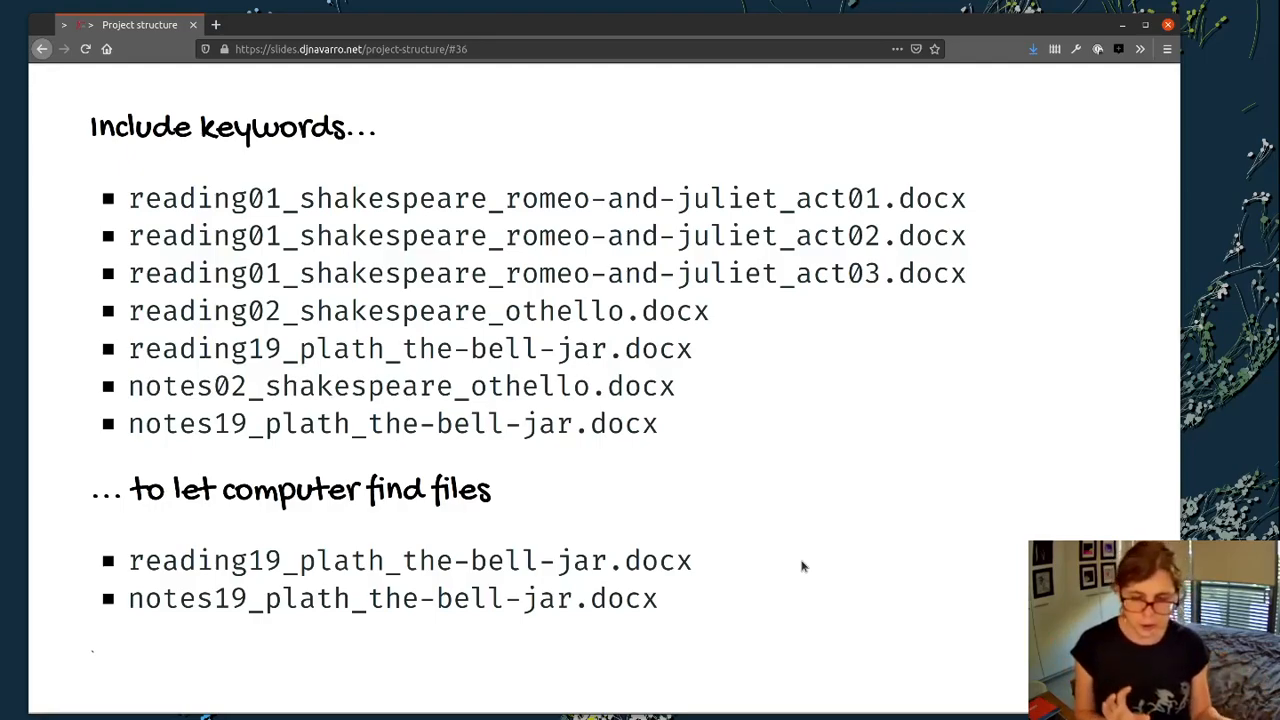
mouse_move(918, 448)
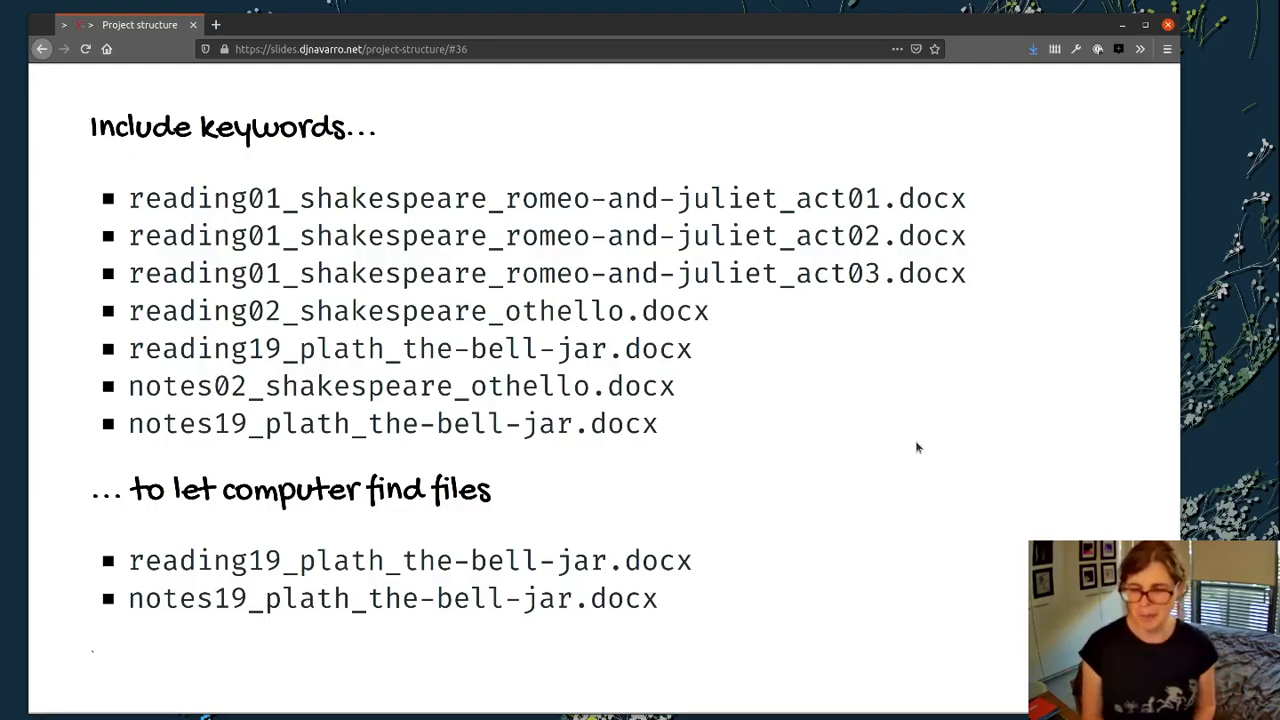
mouse_move(866, 523)
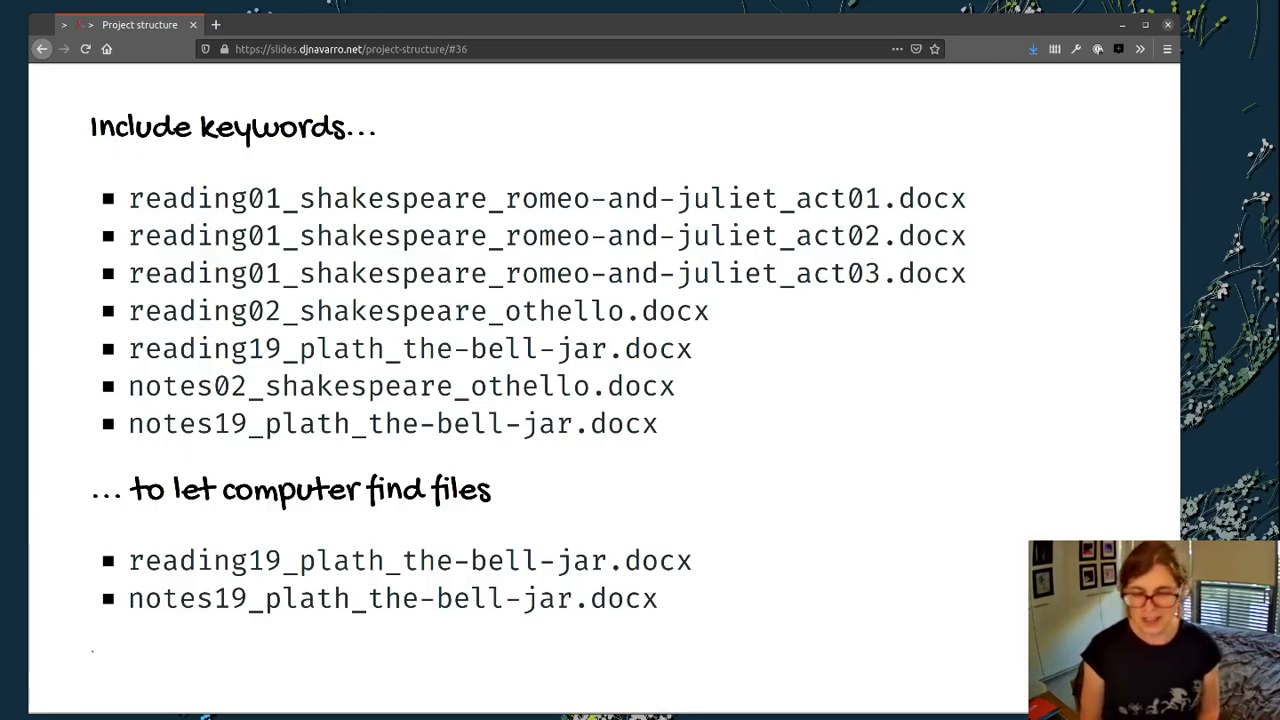
mouse_move(673, 669)
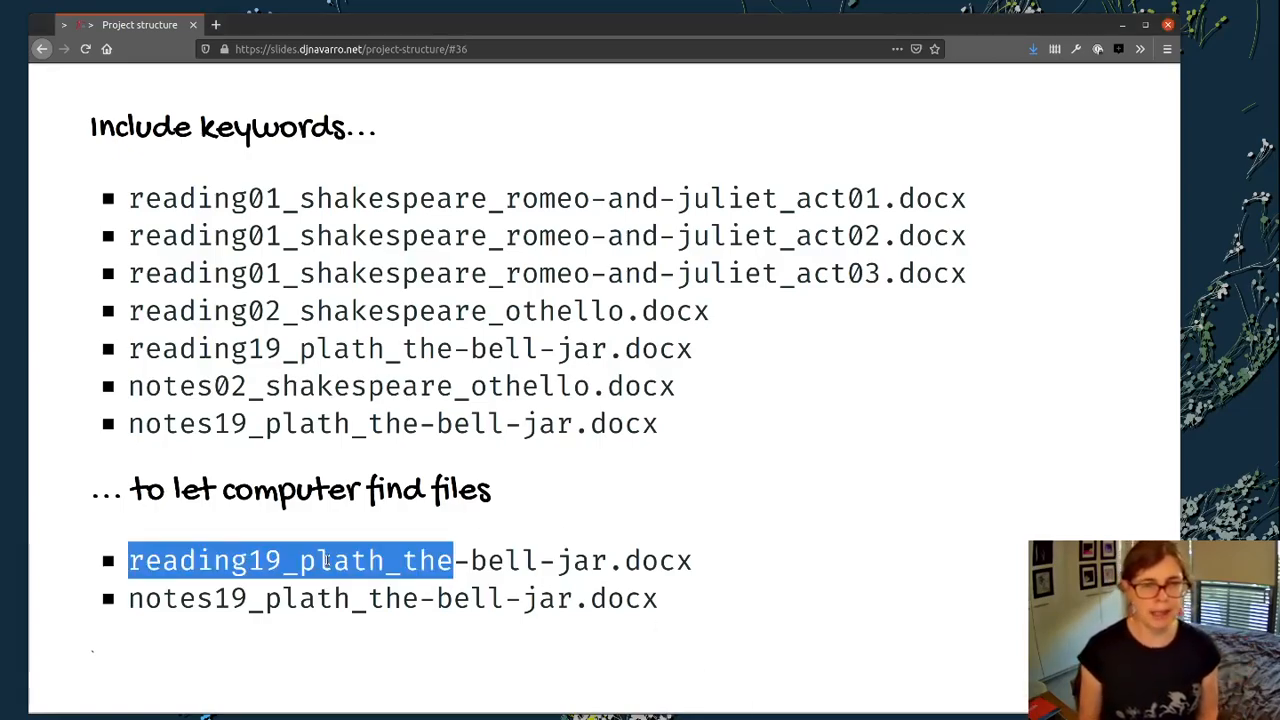
Step: Clear the highlight on the Plath reading file name
click(530, 560)
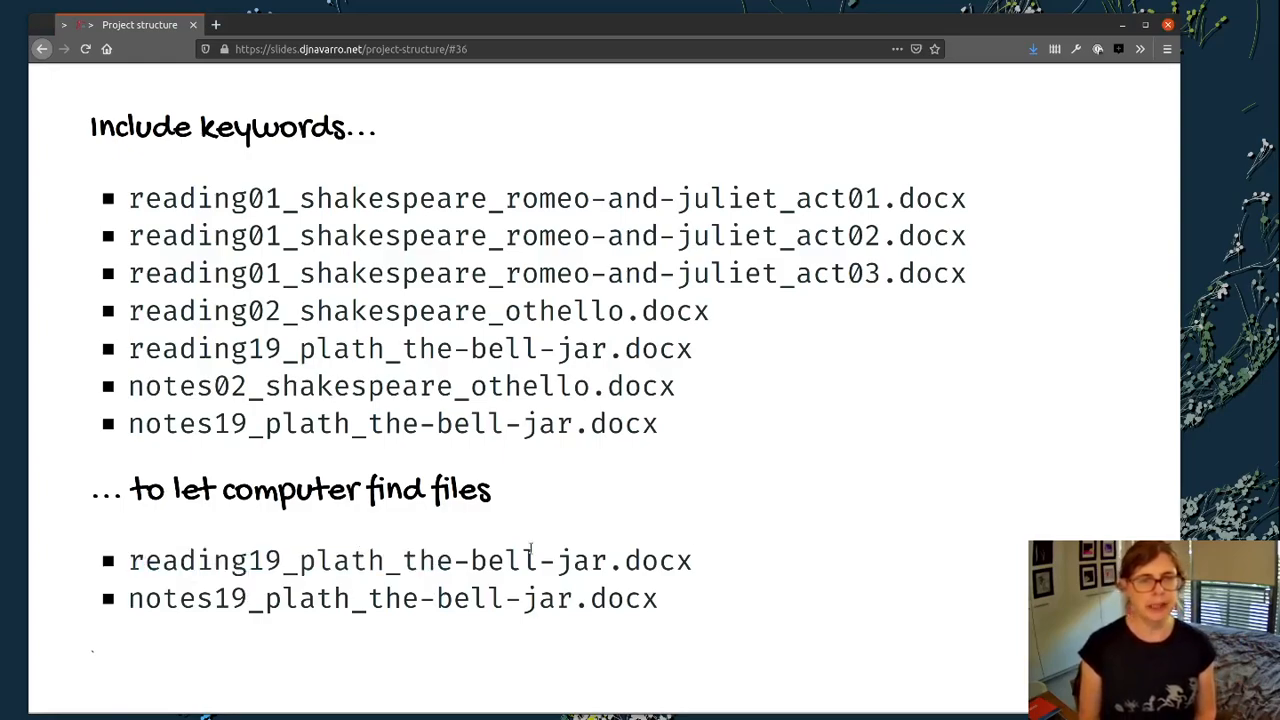
mouse_move(842, 605)
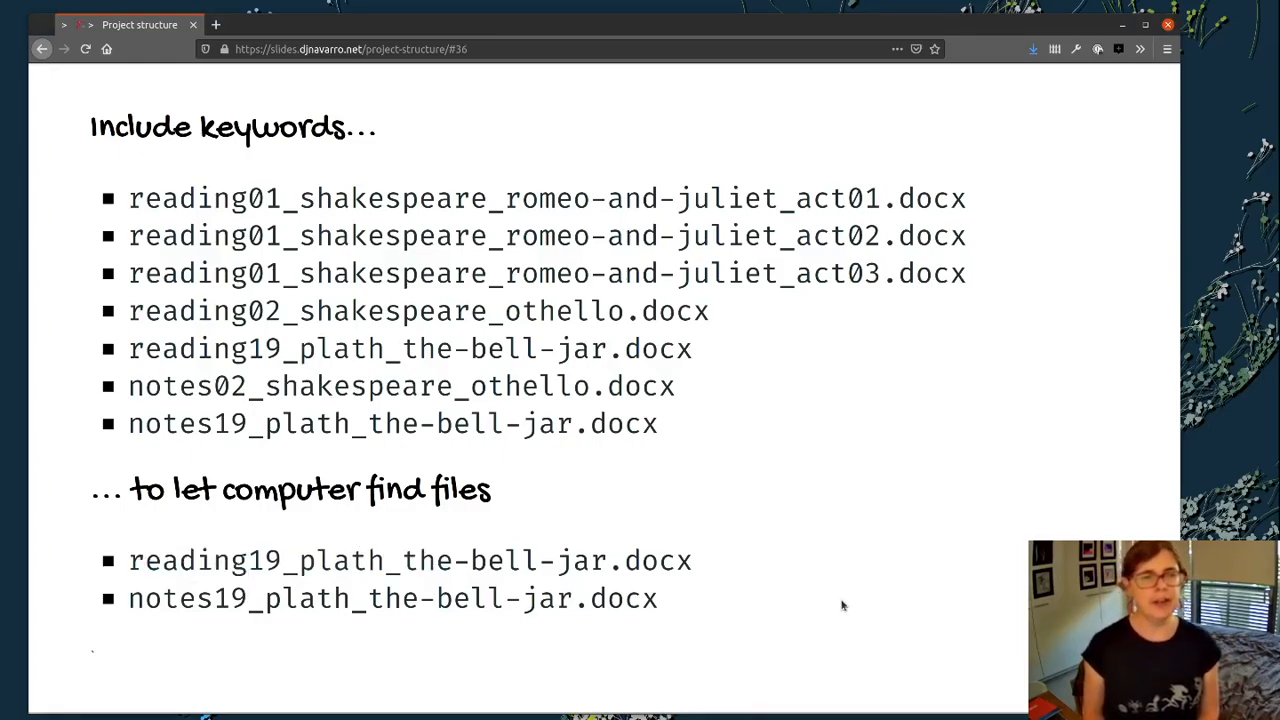
mouse_move(843, 504)
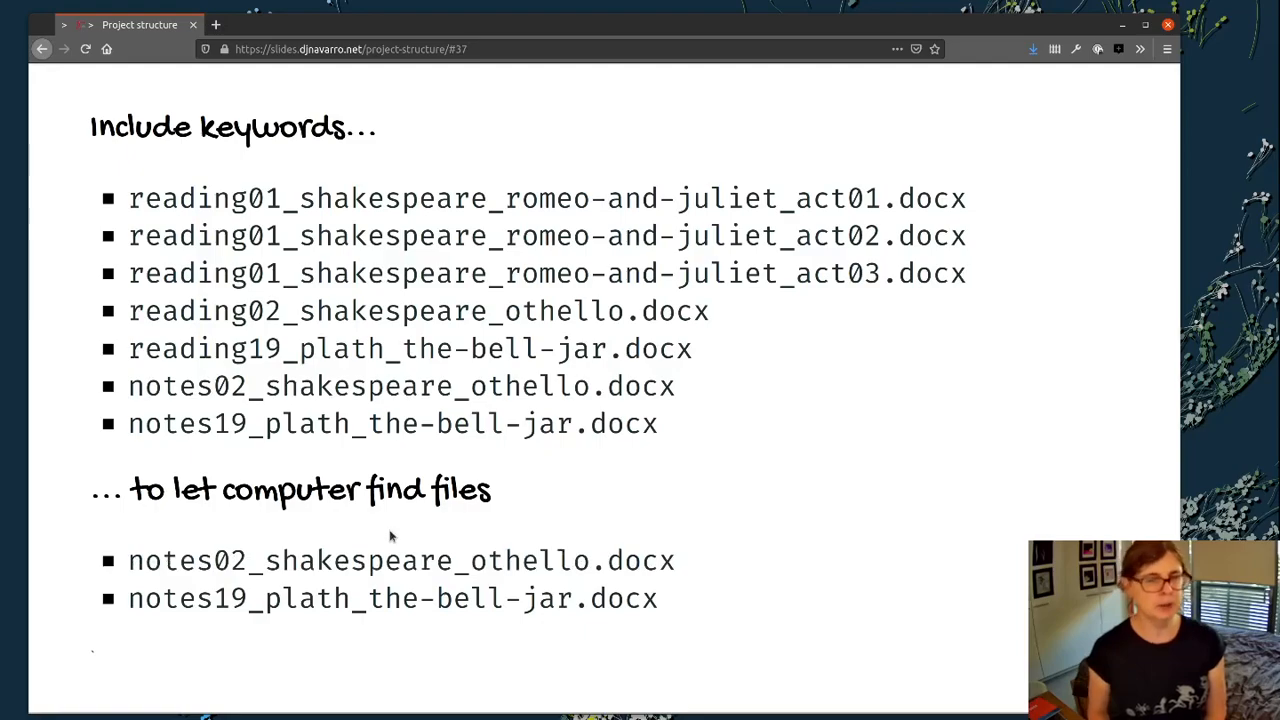
mouse_move(207, 577)
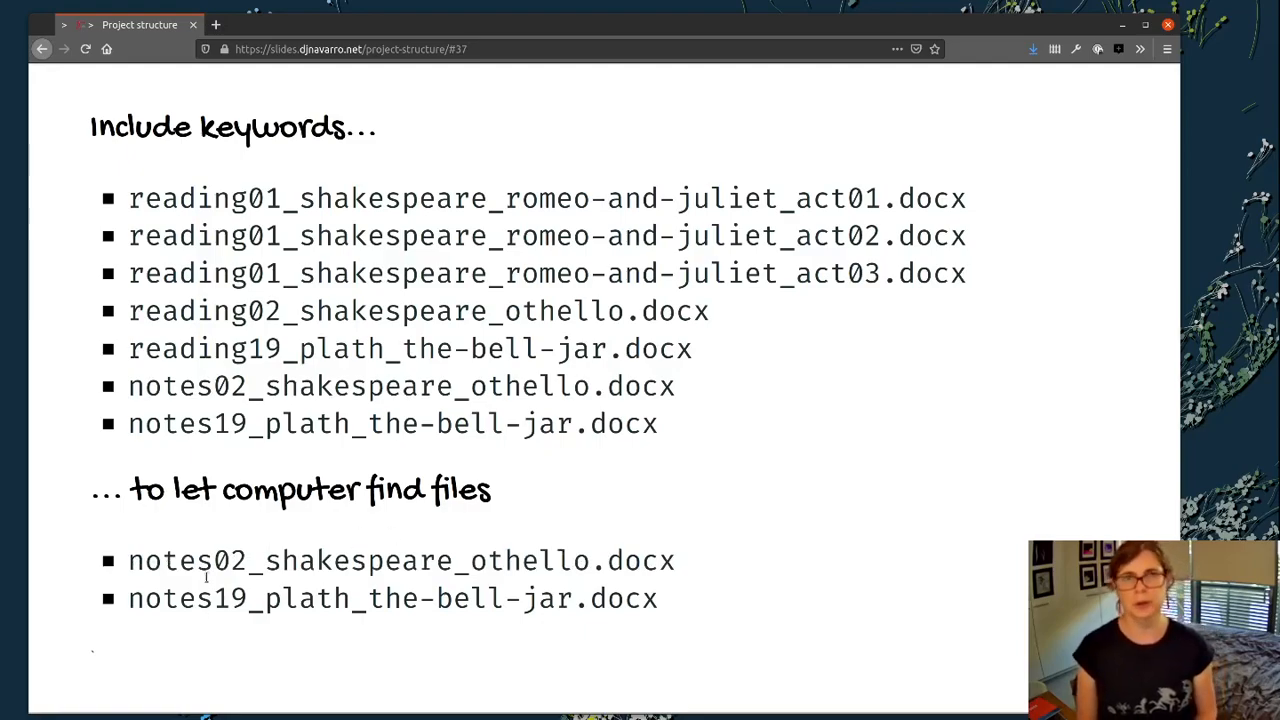
mouse_move(52, 470)
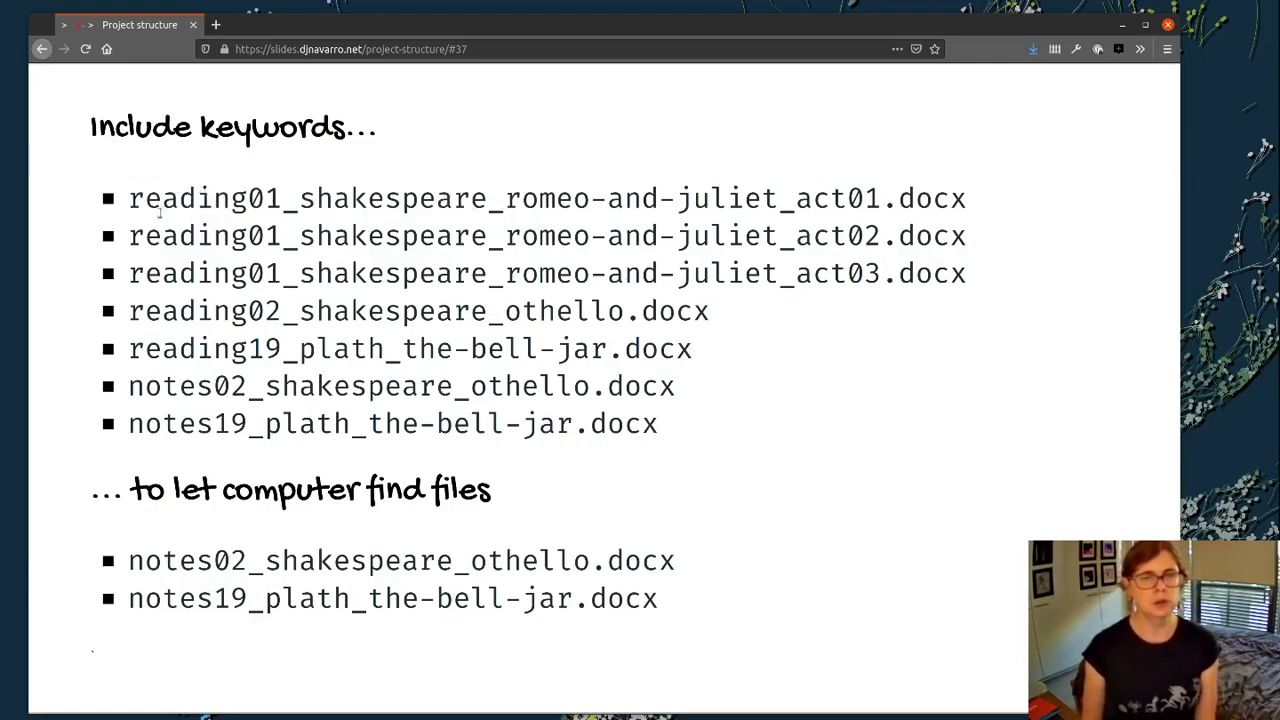
Step: Double-click a word on the slide matching notes02 and notes19
double_click(180, 348)
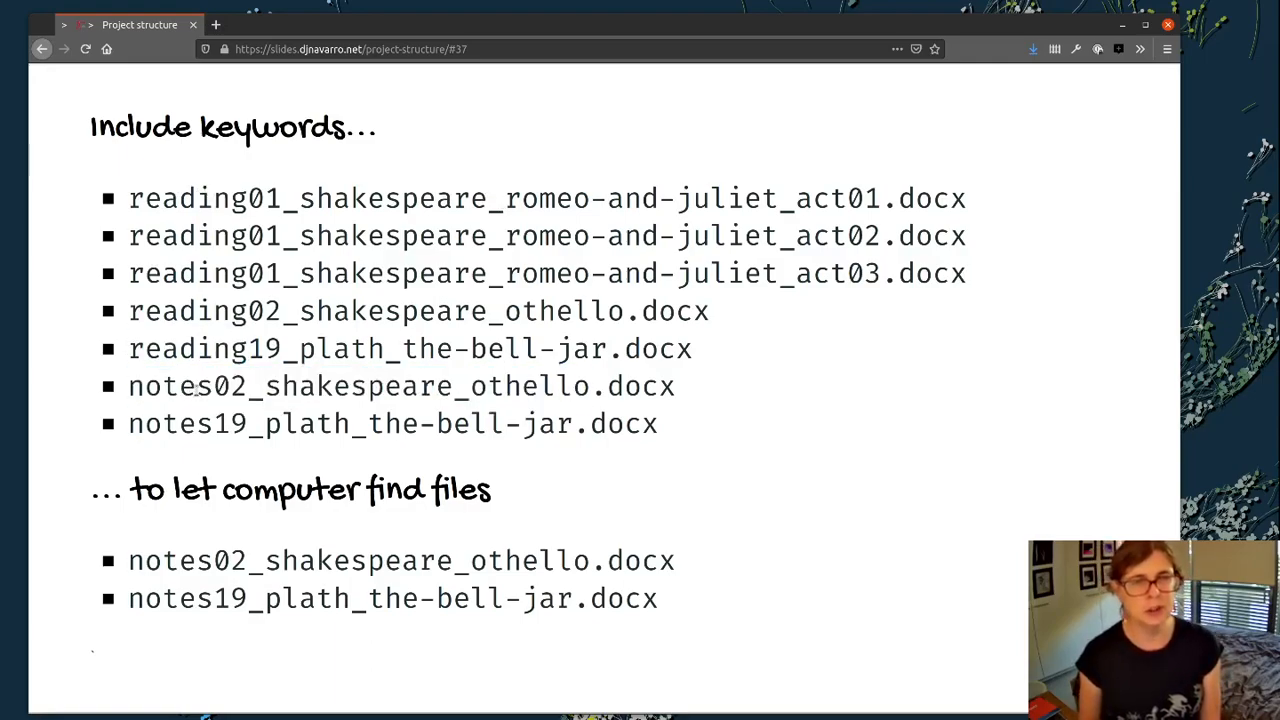
mouse_move(783, 387)
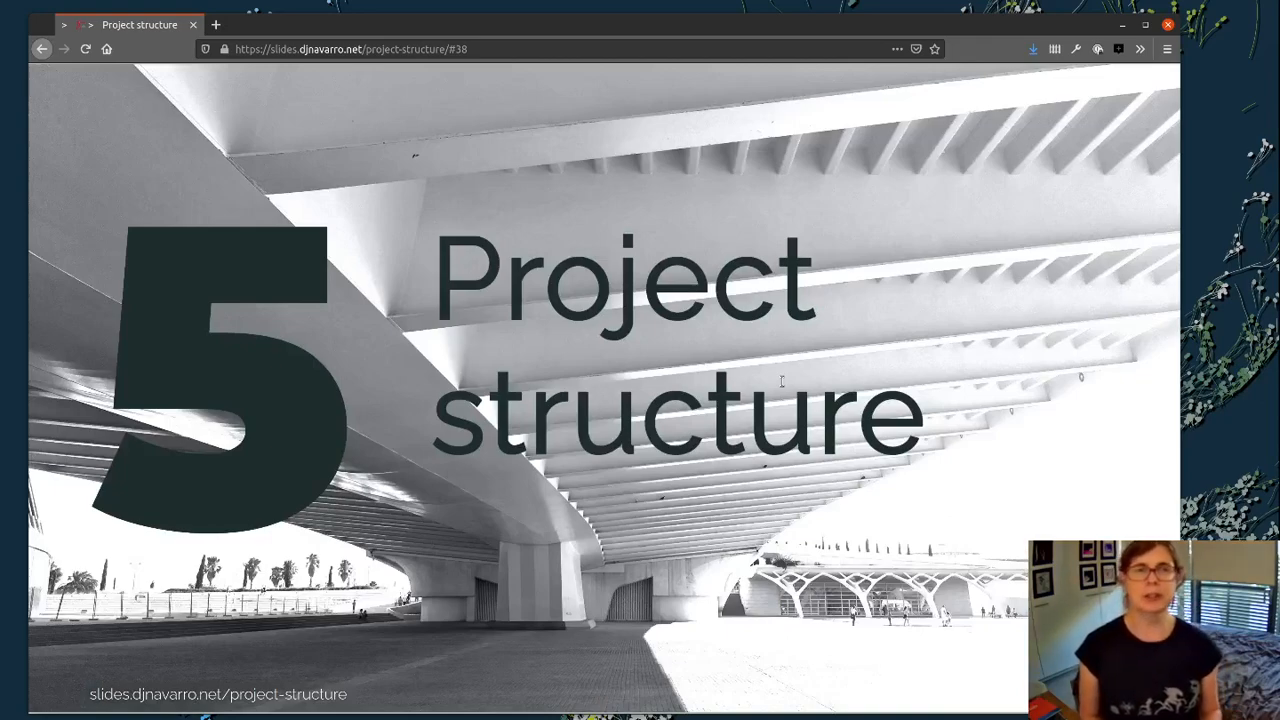
mouse_move(842, 254)
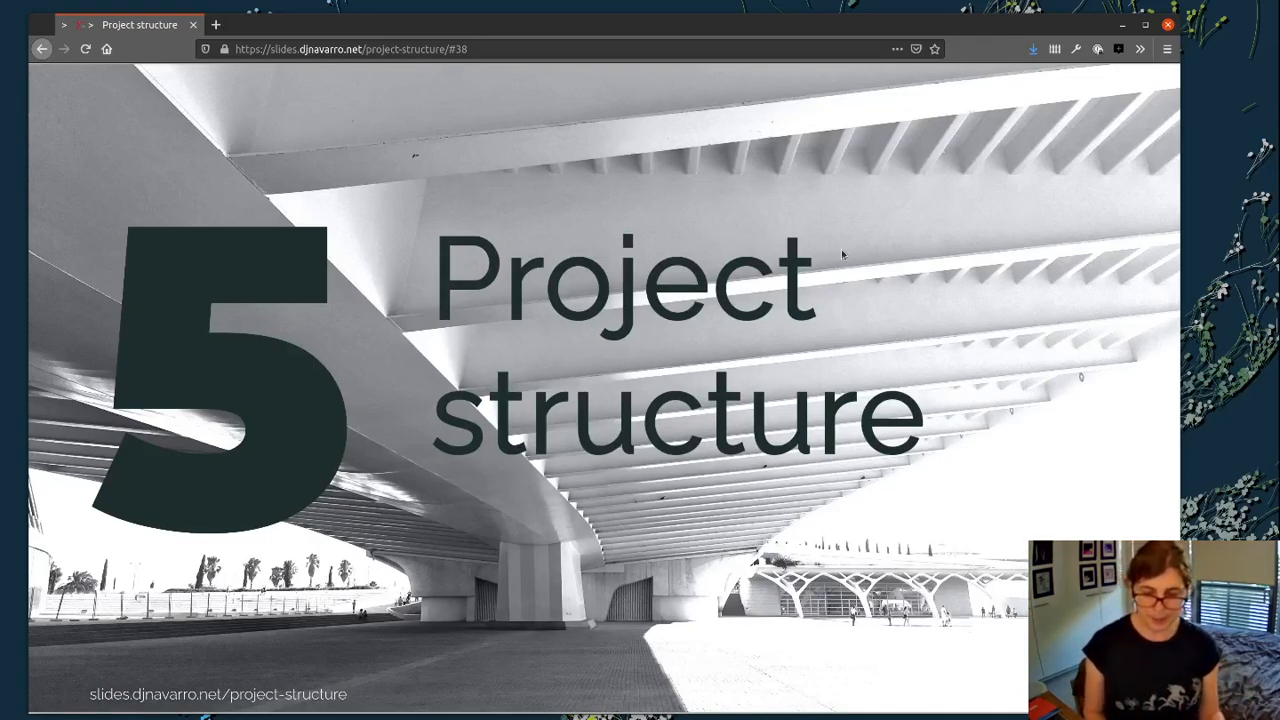